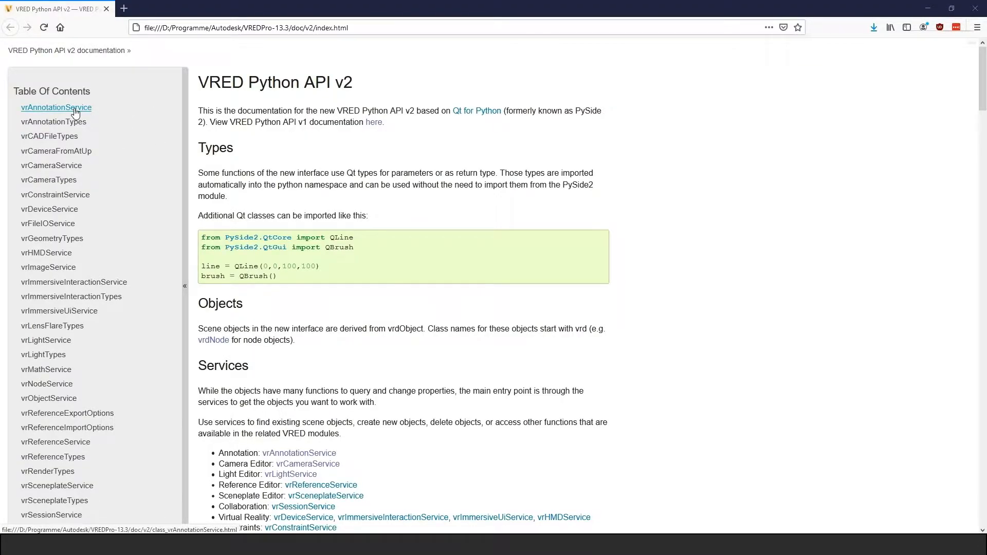
- Browse the vrAnnotationService and another service page, then land on the vrNodeService reference
left_click(56, 107)
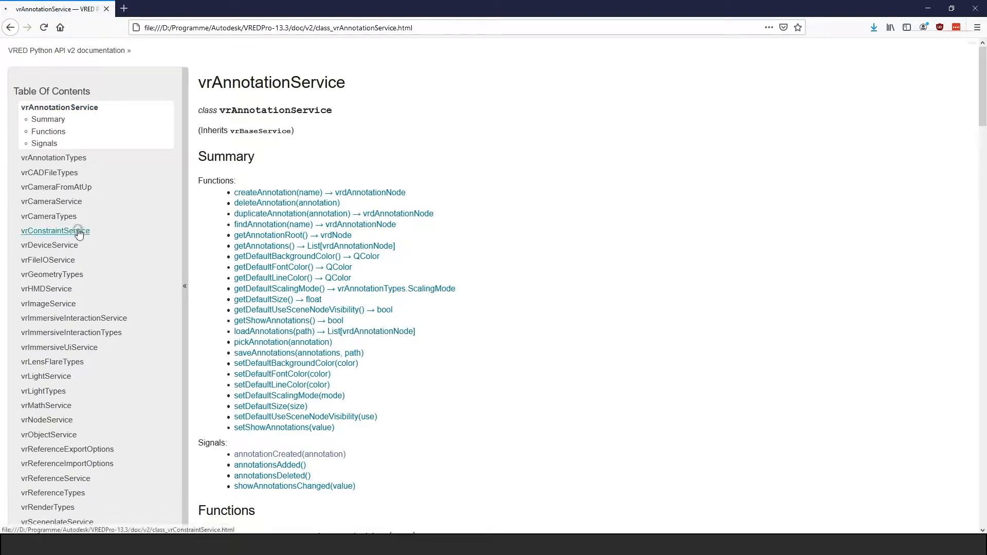
left_click(54, 230)
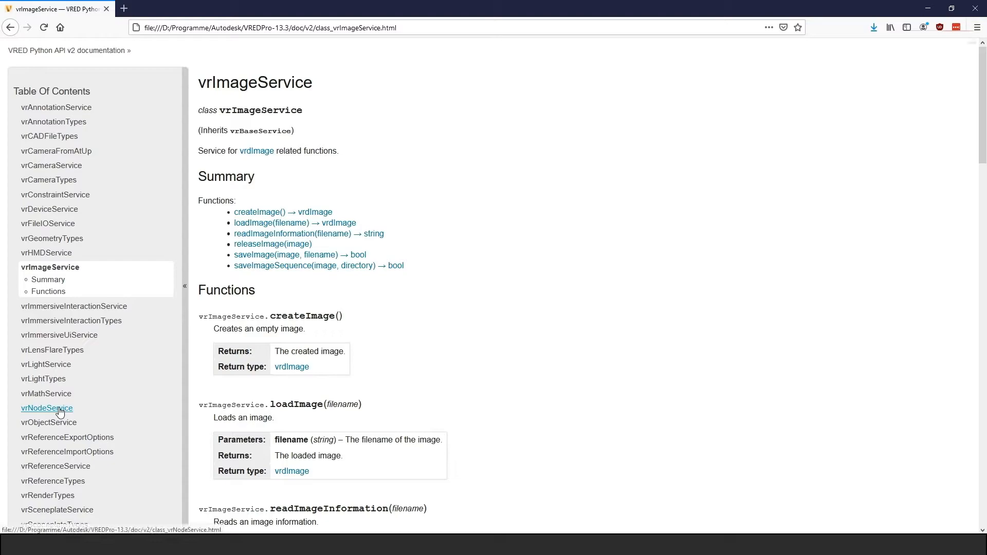
left_click(46, 408)
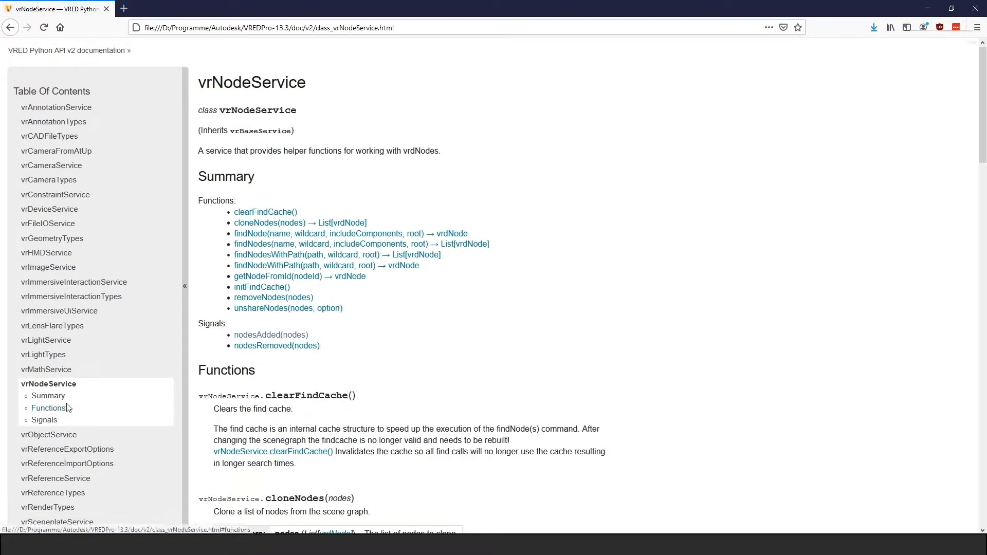
scroll("down", 3)
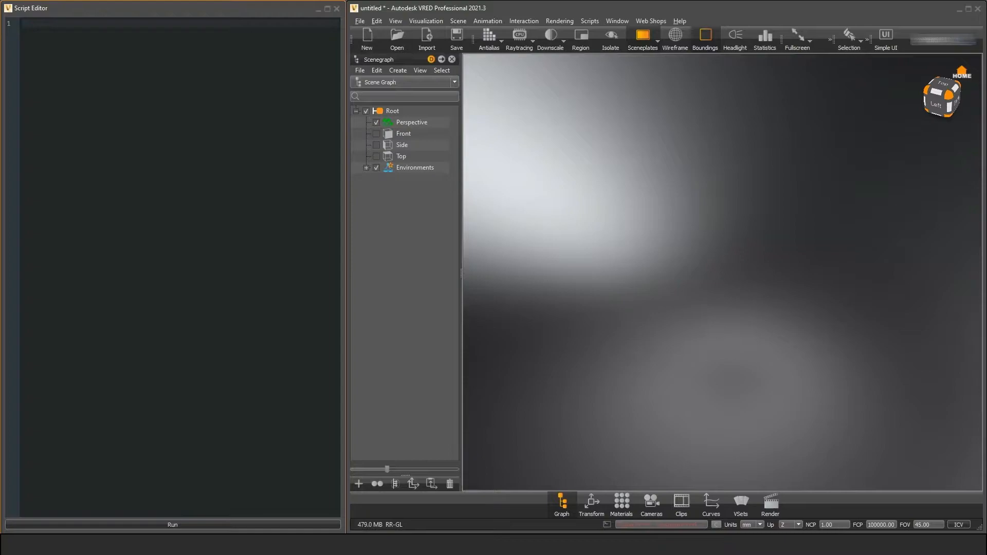
mouse_move(2, 111)
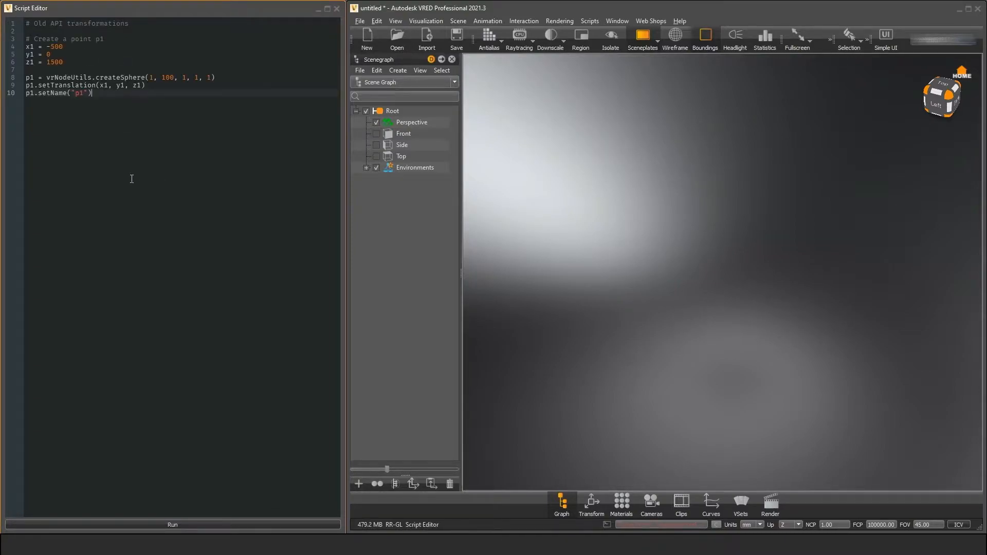
- Run the p1 sphere script using QVector3D setTranslation and begin the '# Create a point p2' comment
key("Enter")
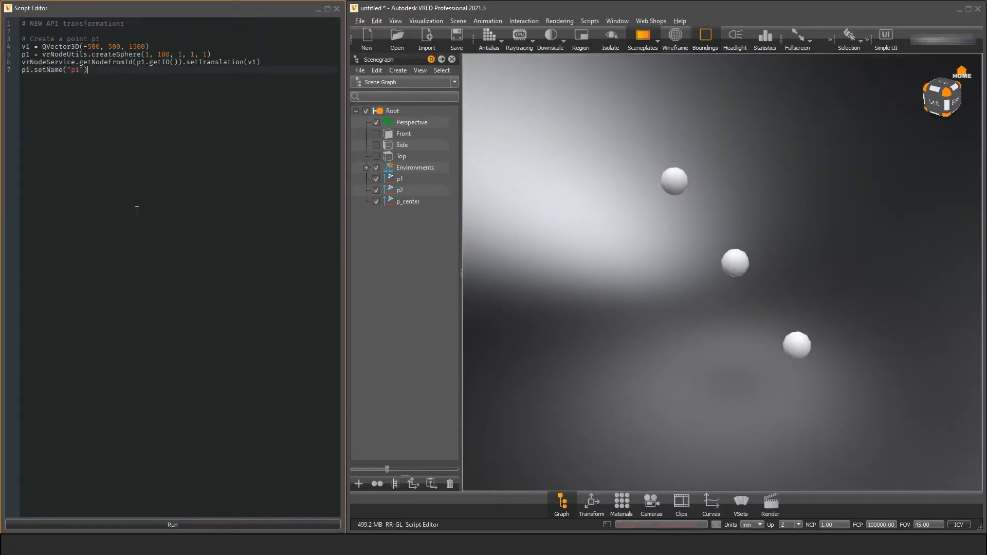
key("enter")
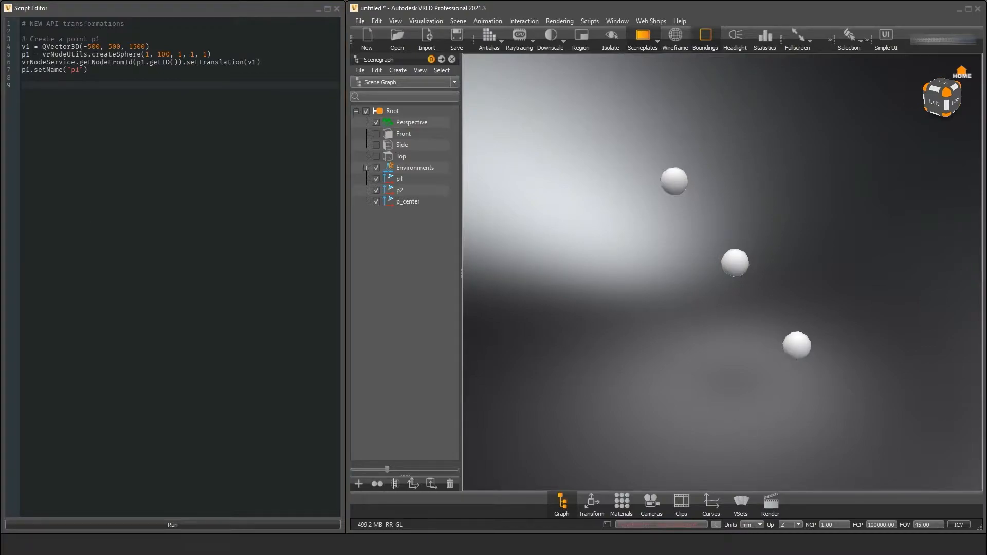
type("# Create a point p2")
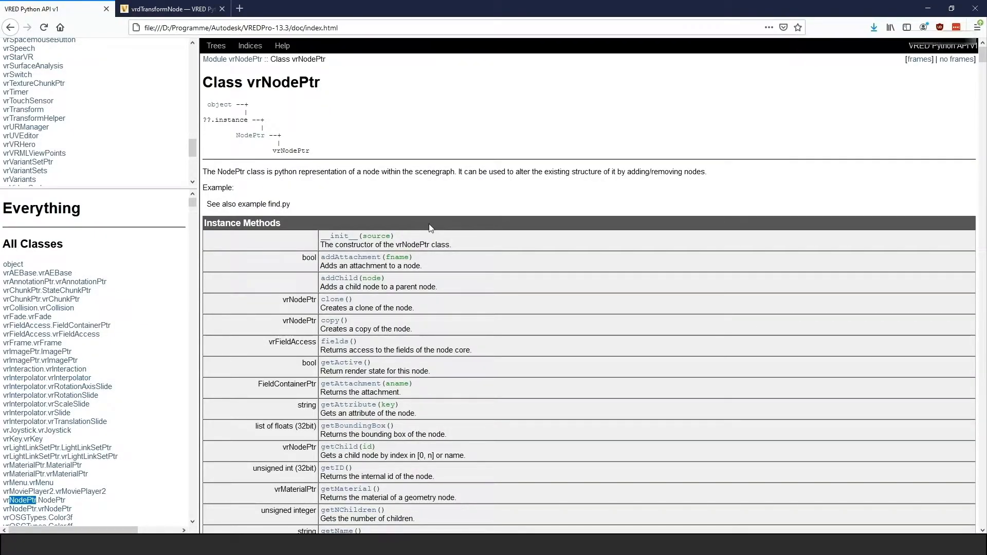
- Scroll the vrNodePtr methods down to the Transformation section with setTranslation
scroll("down", 3)
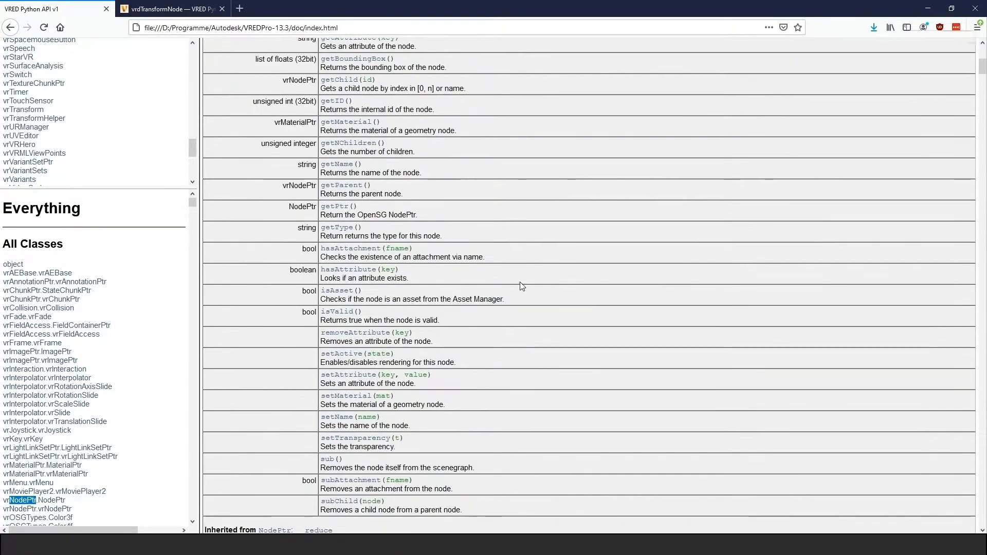
scroll("down", 3)
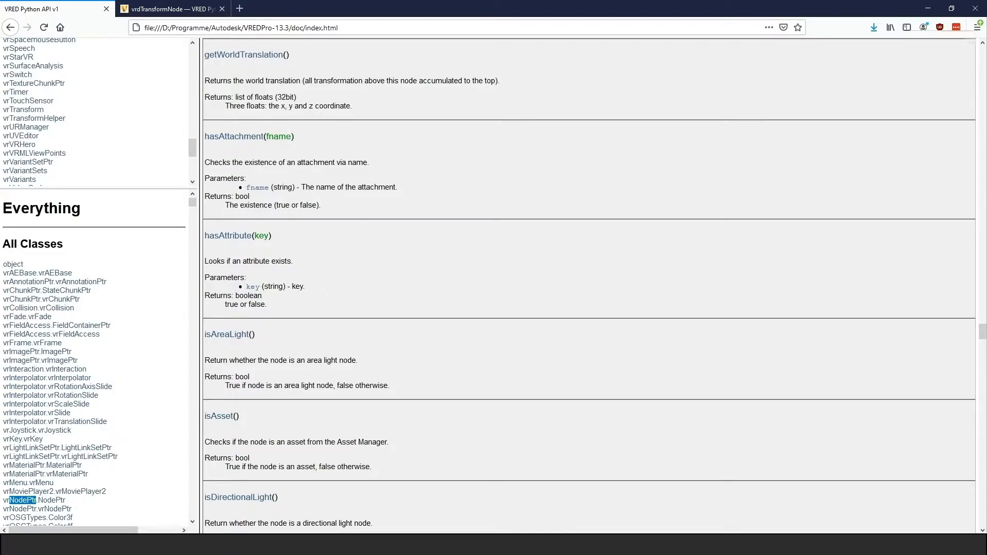
left_click_drag(205, 97, 353, 106)
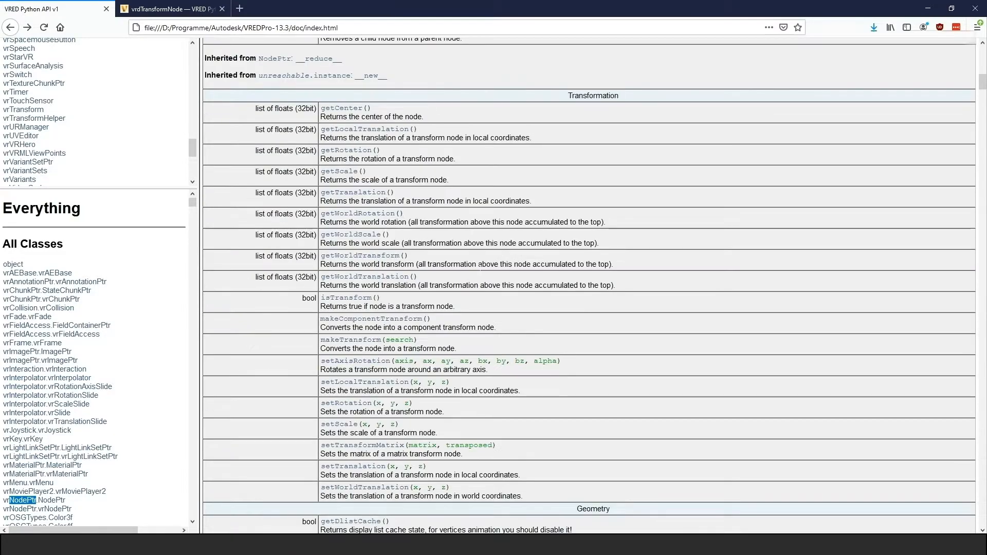
scroll("down", 3)
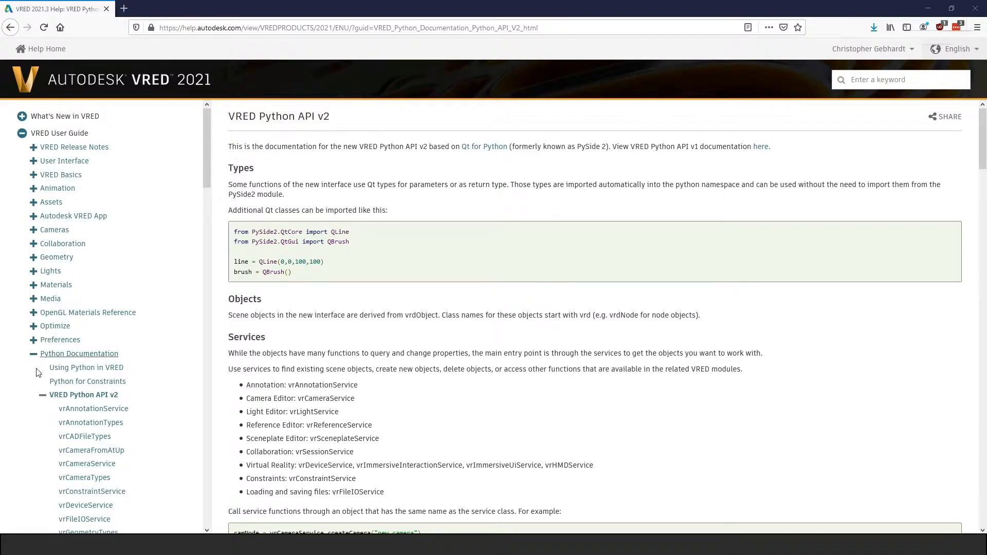
mouse_move(950, 374)
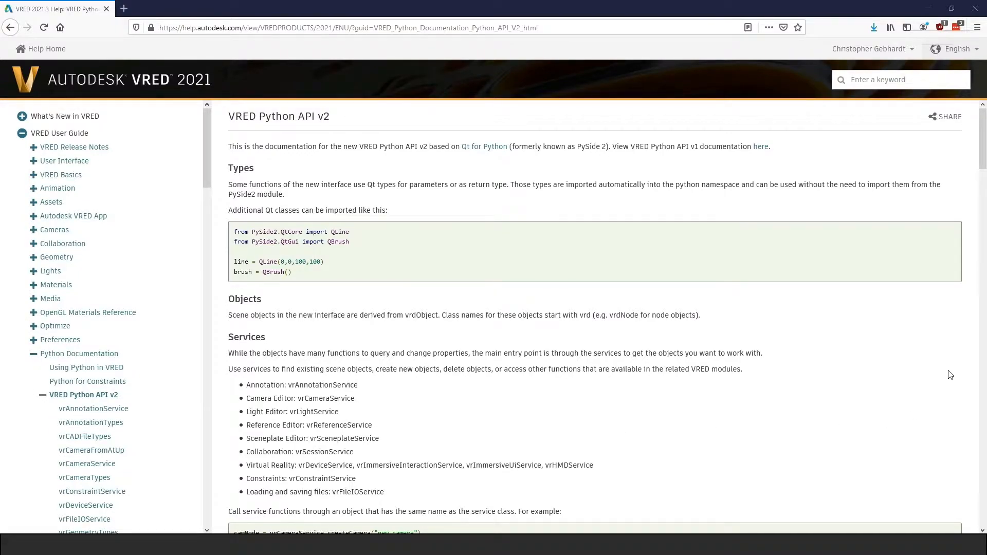
- Scroll through the online Python API v2 help down to the vrSessionService reference
scroll("down", 3)
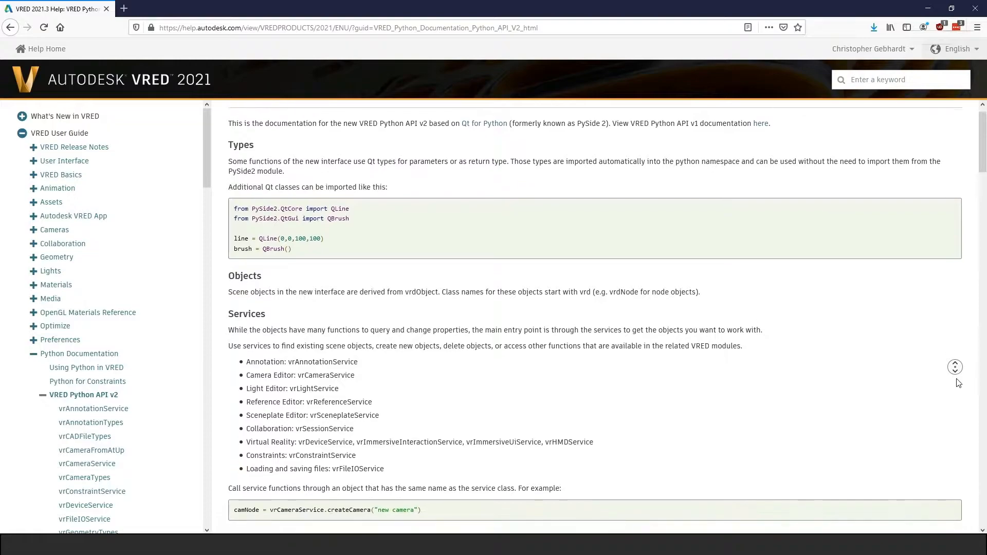
scroll("down", 3)
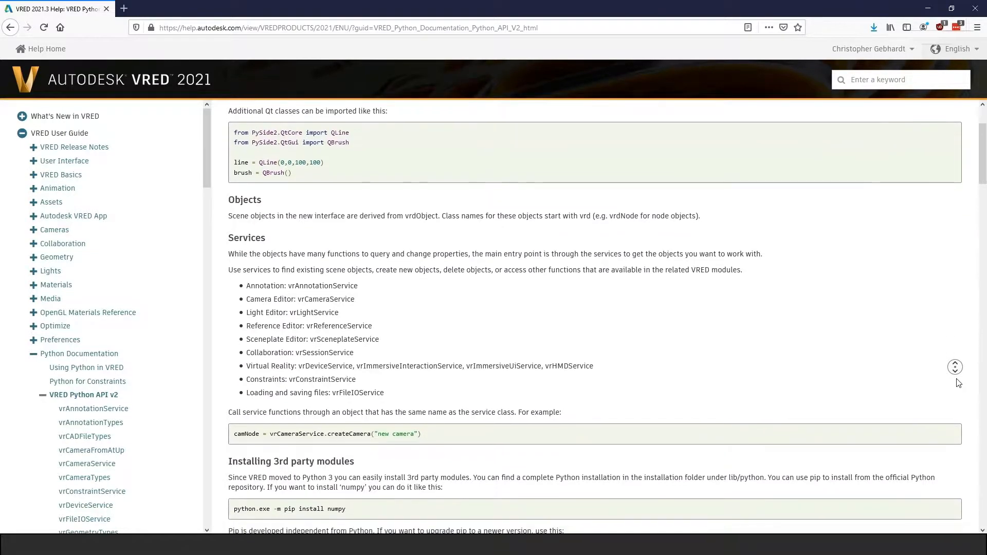
scroll("down", 3)
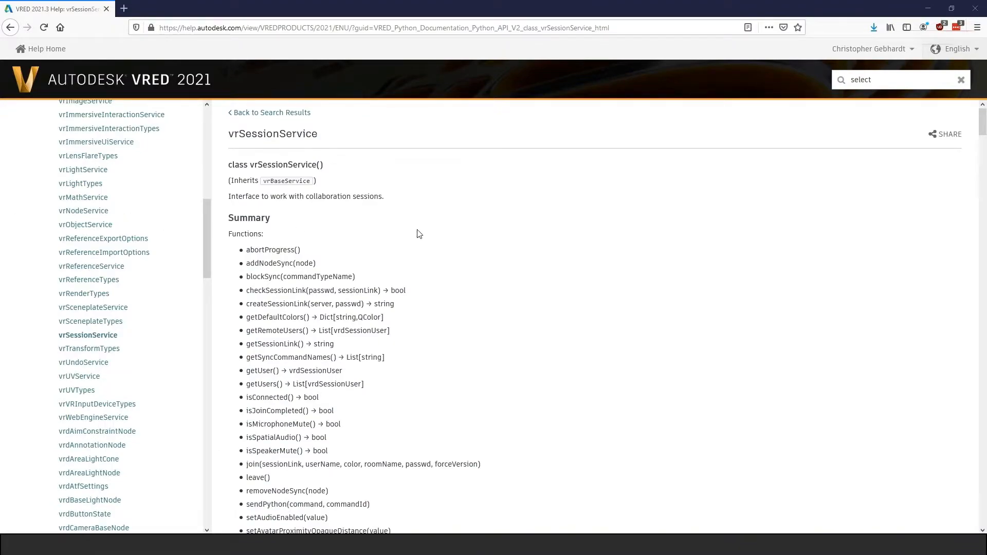
mouse_move(255, 369)
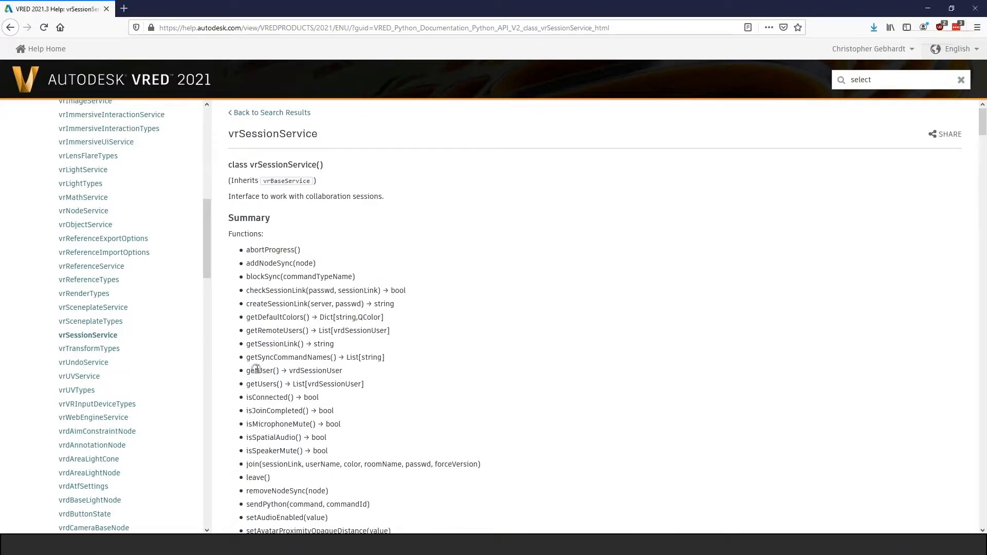
scroll("down", 3)
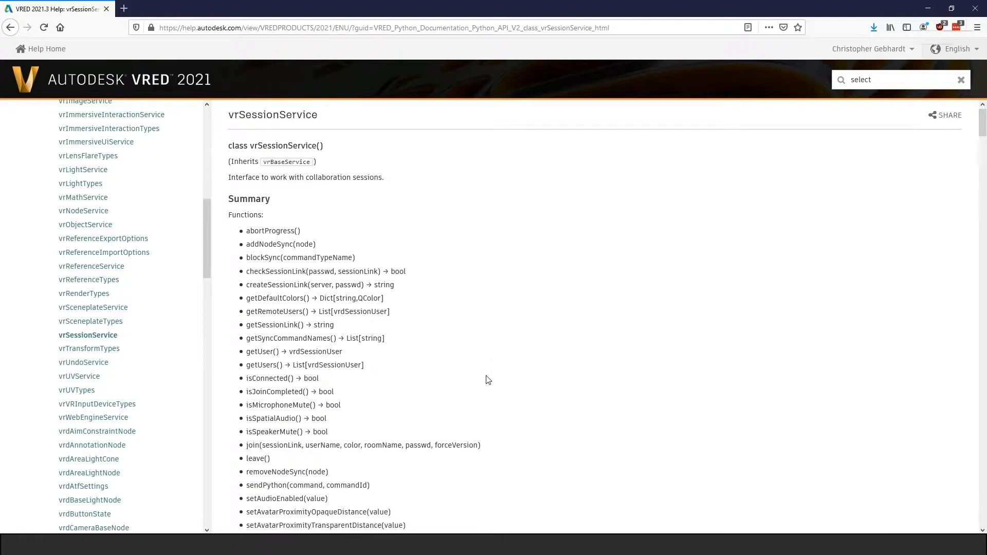
scroll("down", 3)
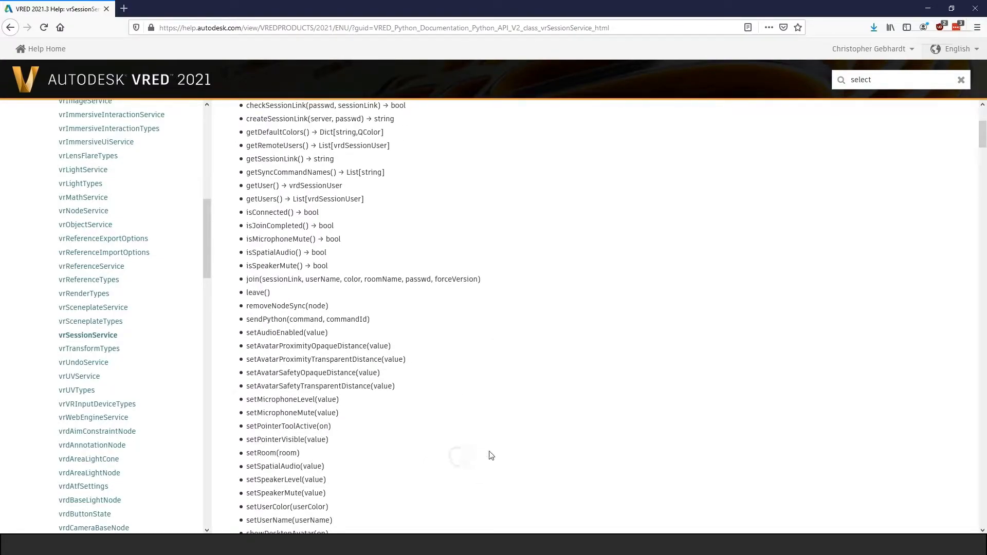
scroll("down", 3)
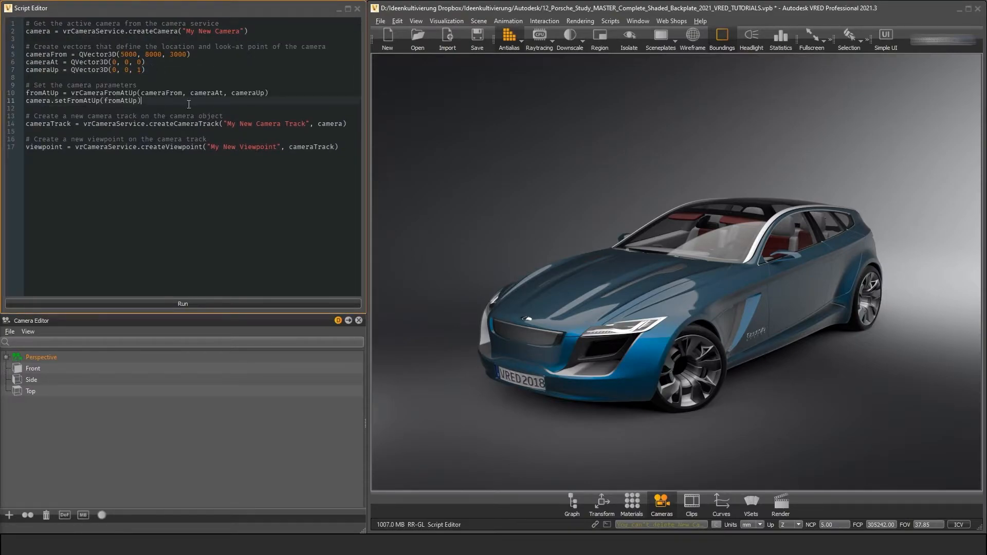
- Add camera.activate() and viewpoint.createPreview(True) to the camera script and run it
type("camera.activate(")
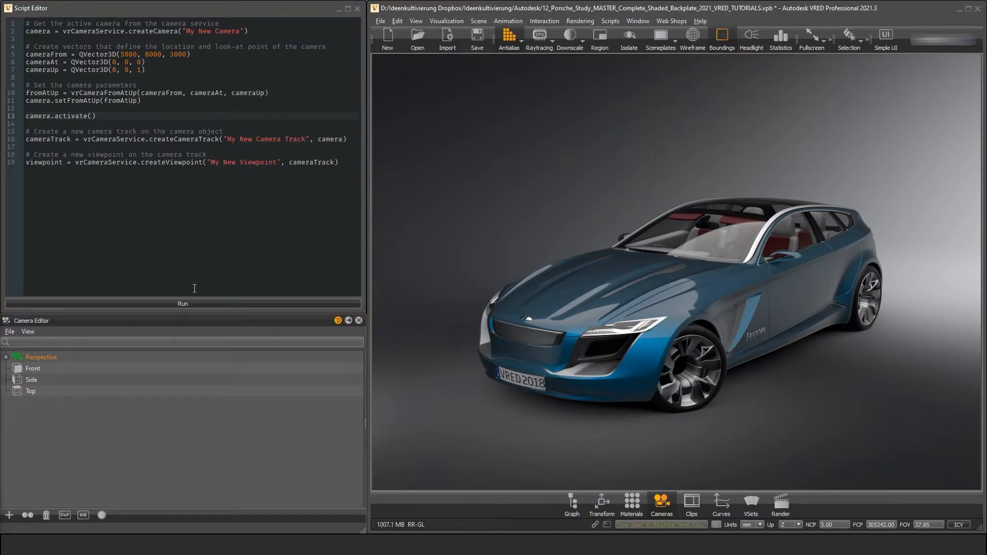
type("viewpoint.createPreview(True)")
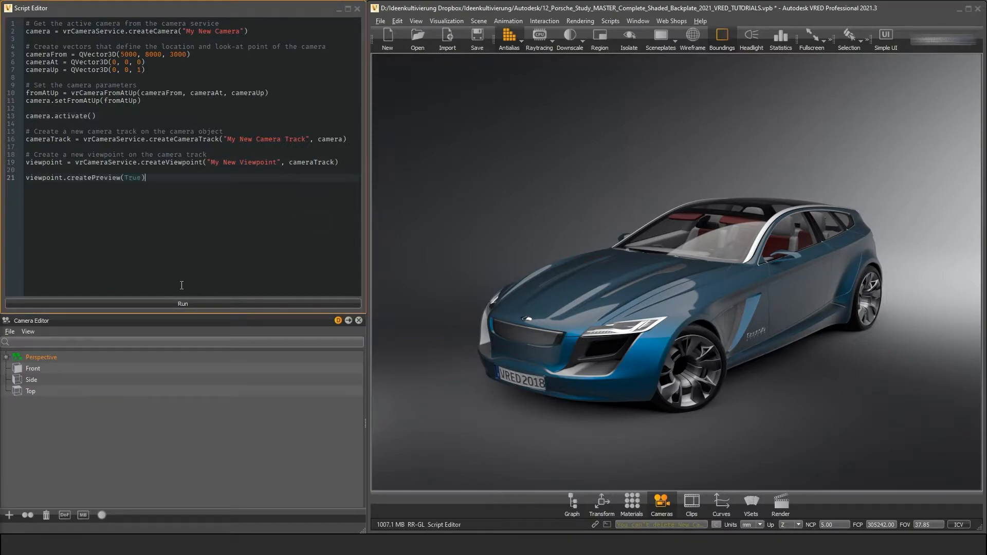
left_click(182, 303)
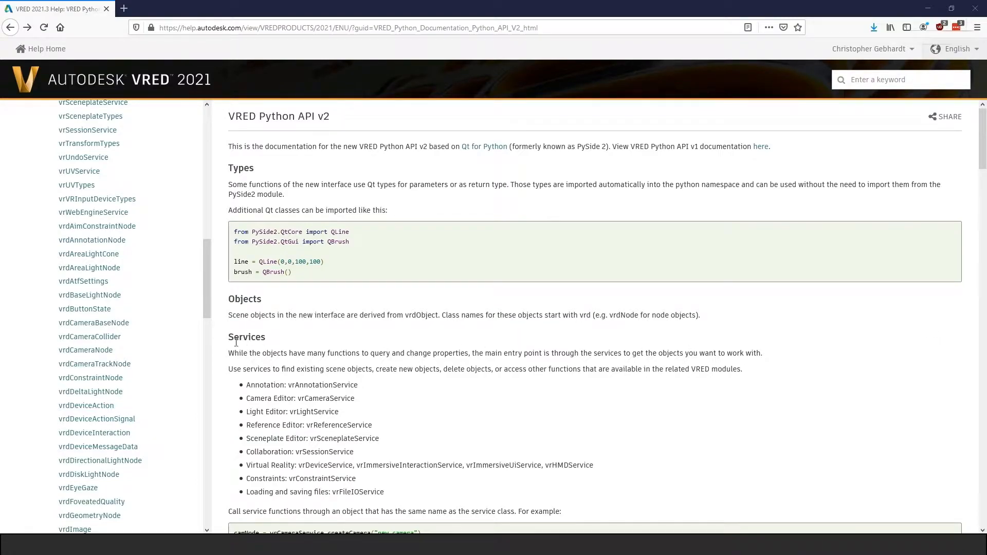
- Review the vrdCameraNode page and read the vrdSessionUser reference down to its Functions section
left_click(85, 350)
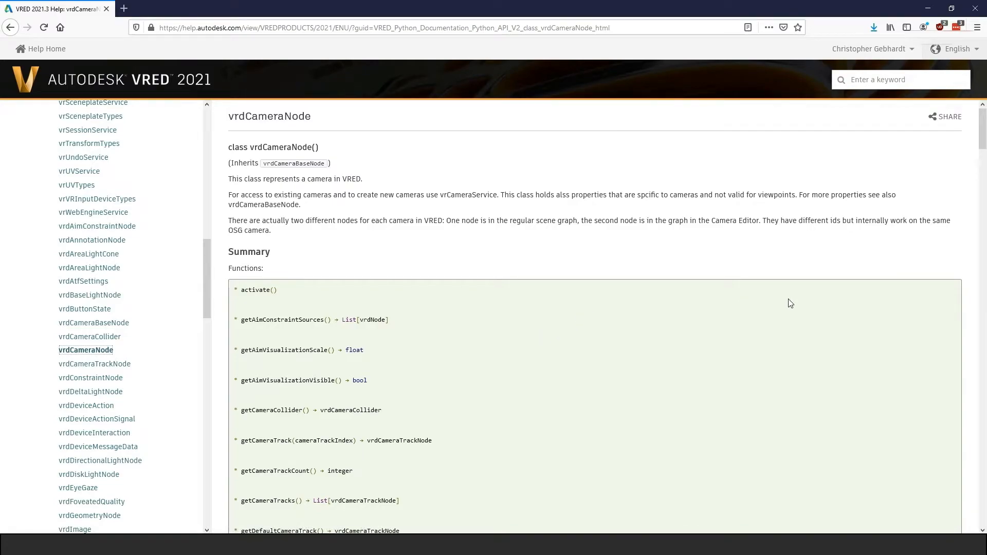
scroll("down", 3)
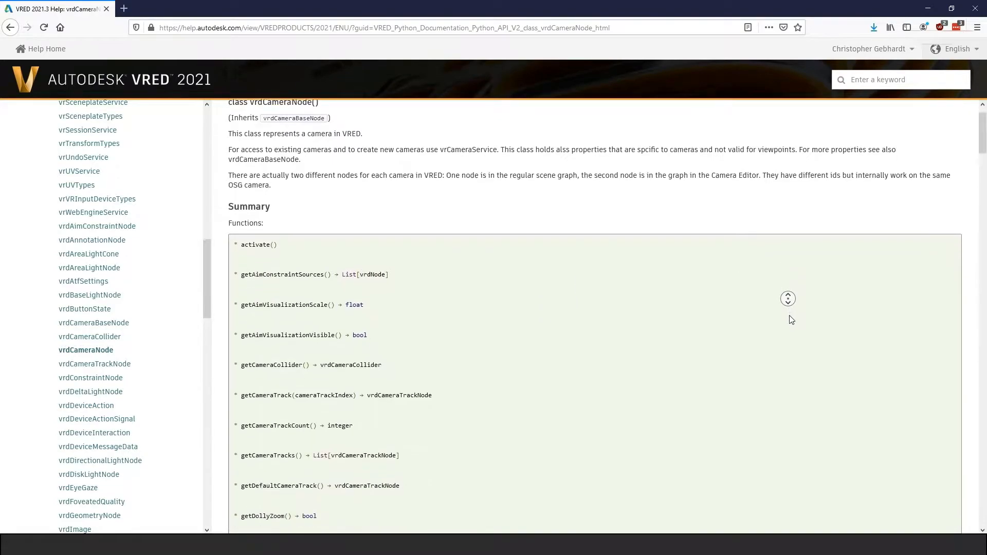
scroll("down", 3)
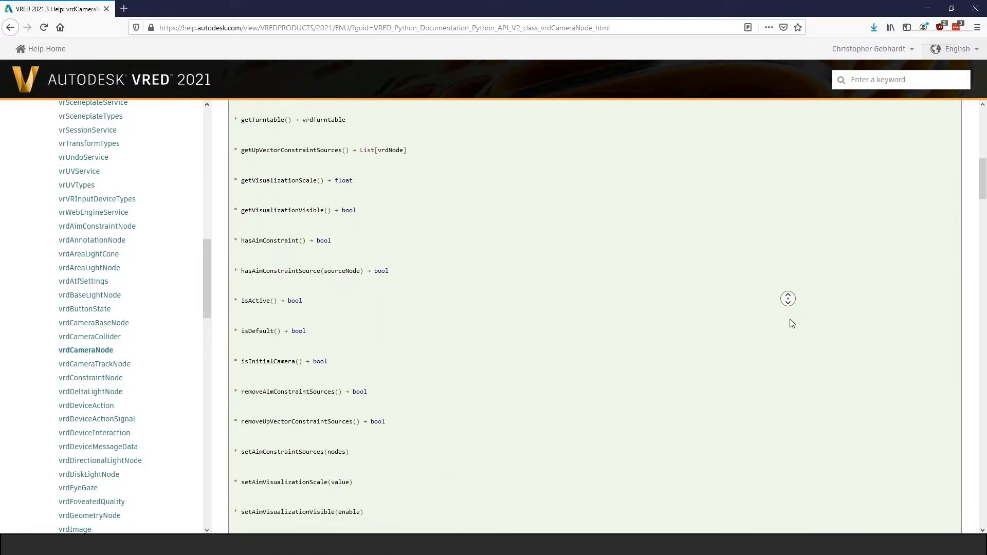
scroll("down", 3)
type("vrdSessionUser")
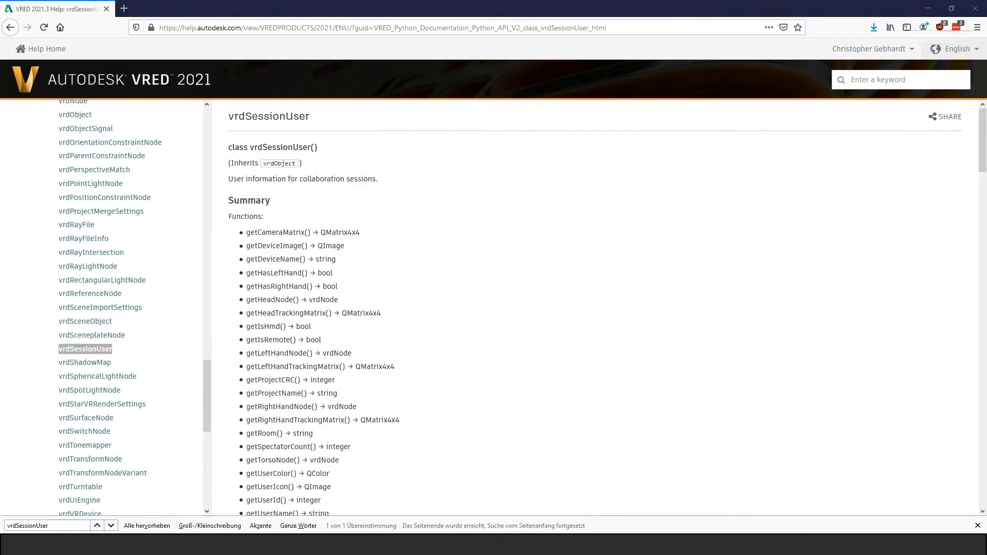
mouse_move(707, 278)
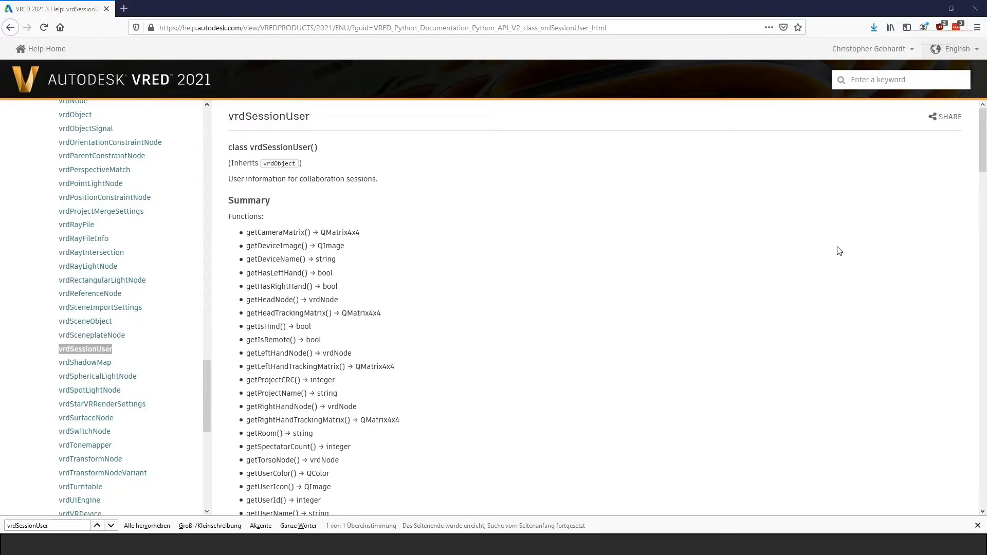
scroll("down", 3)
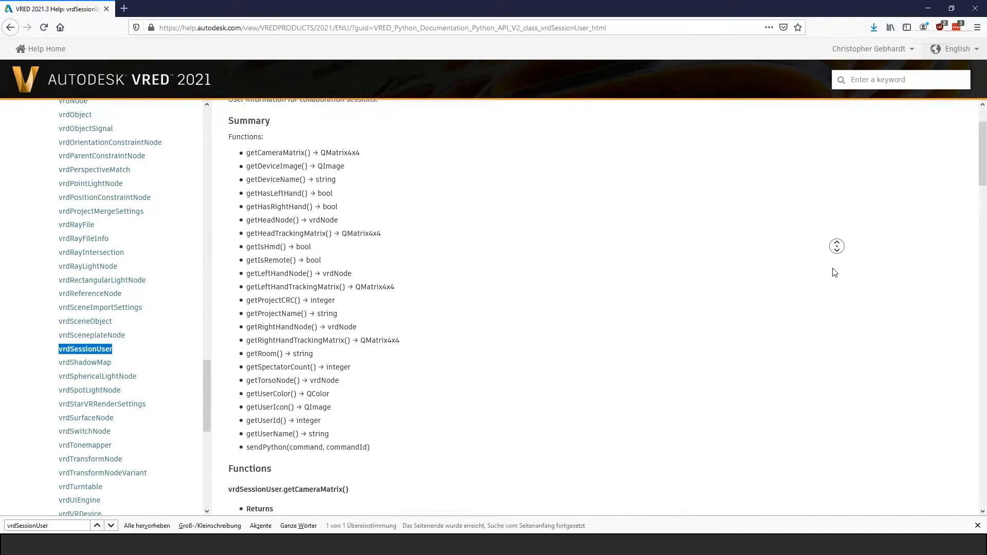
scroll("down", 3)
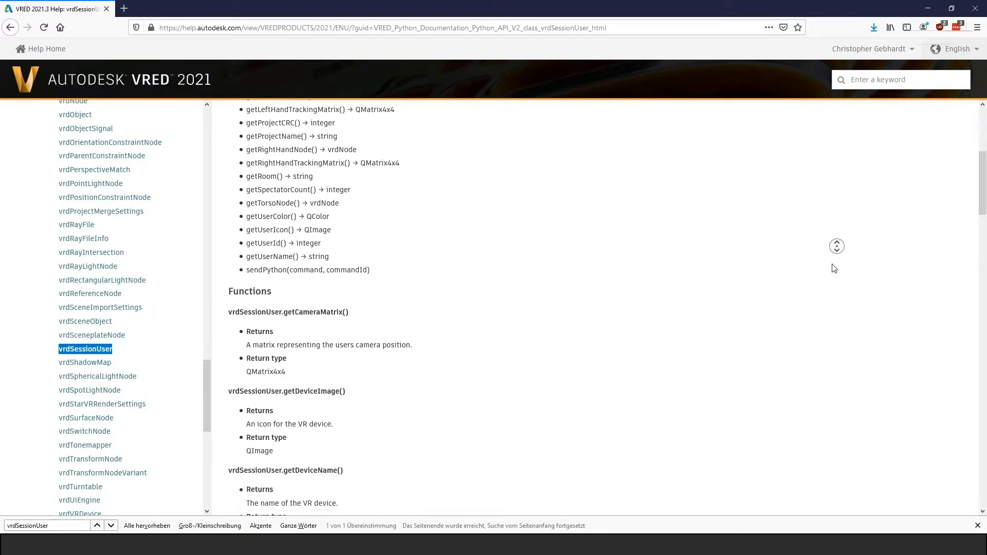
scroll("down", 3)
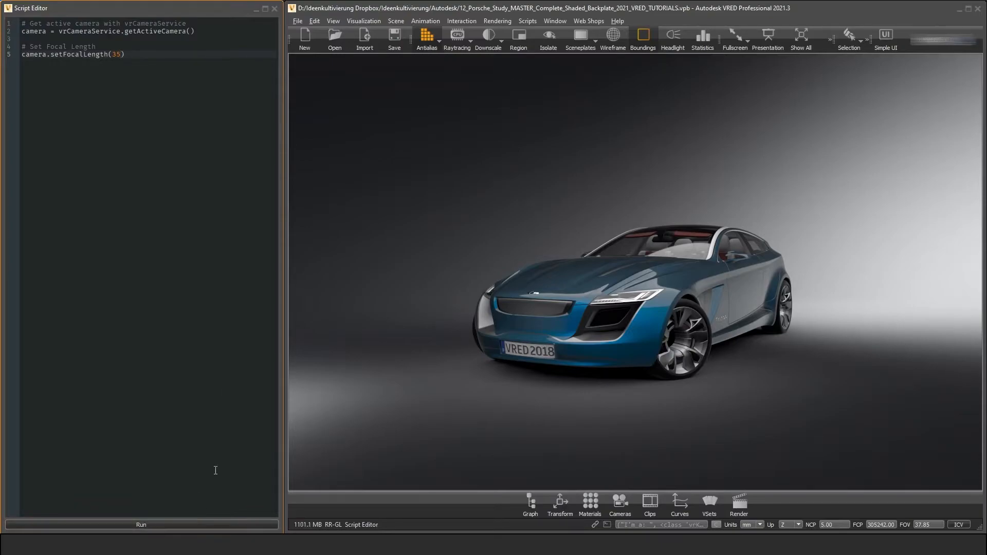
- Change the script's setFocalLength value to 50 and run it on the active camera
key("Backspace")
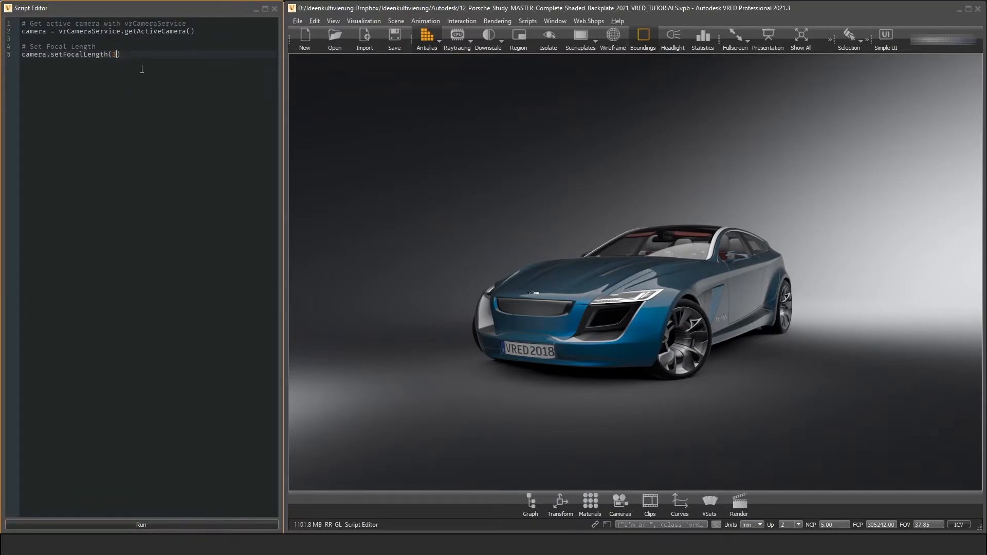
left_click(140, 524)
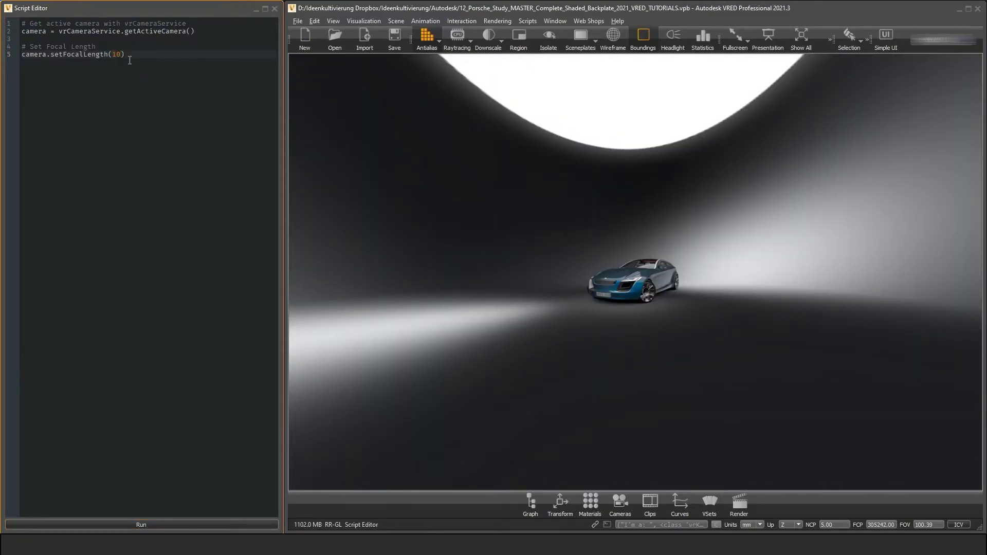
type("50")
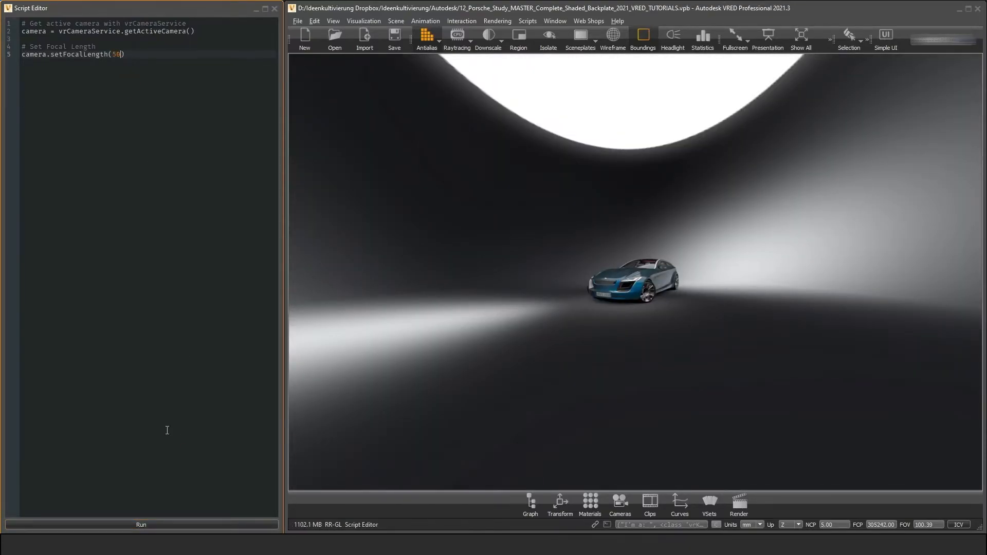
left_click(141, 524)
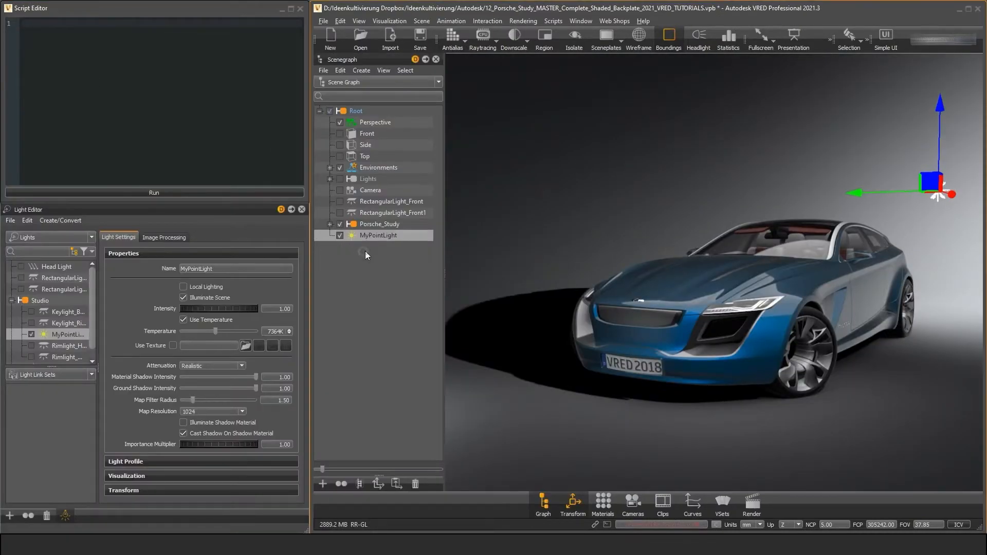
- Find MyPointLight via vrLightService and run the script setting ground shadow intensity 0.5
type("myPointLight = vrLightService.findLight(\"MyPointLight\")")
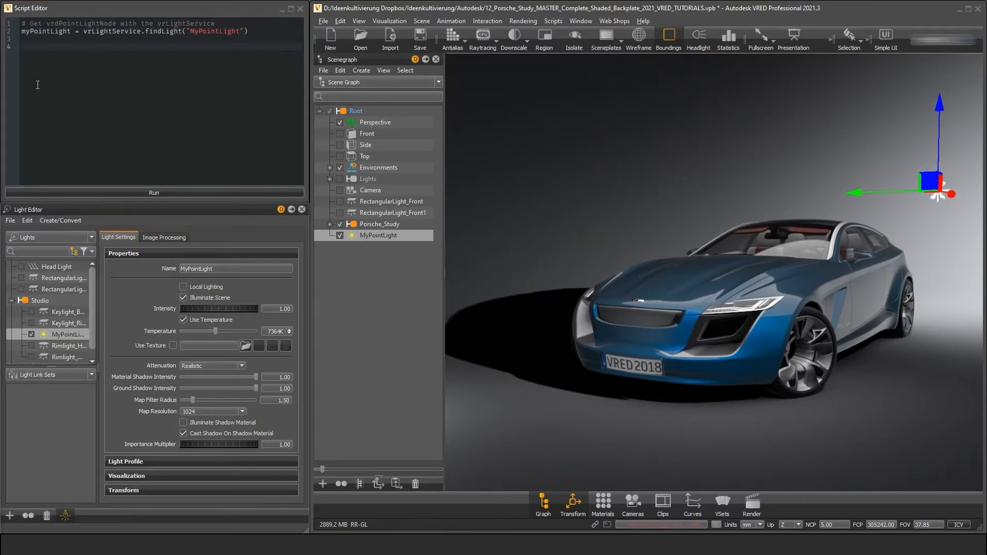
left_click(153, 192)
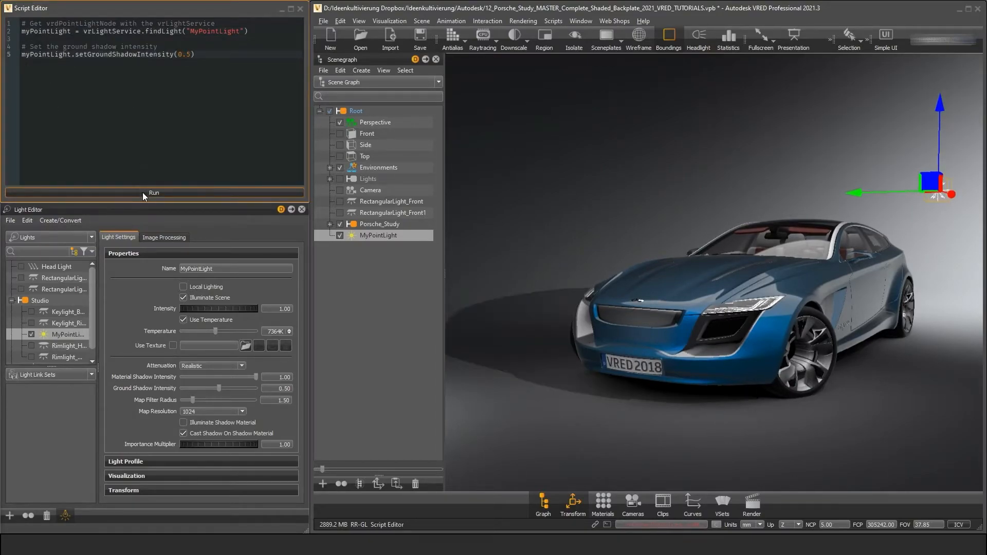
left_click(153, 192)
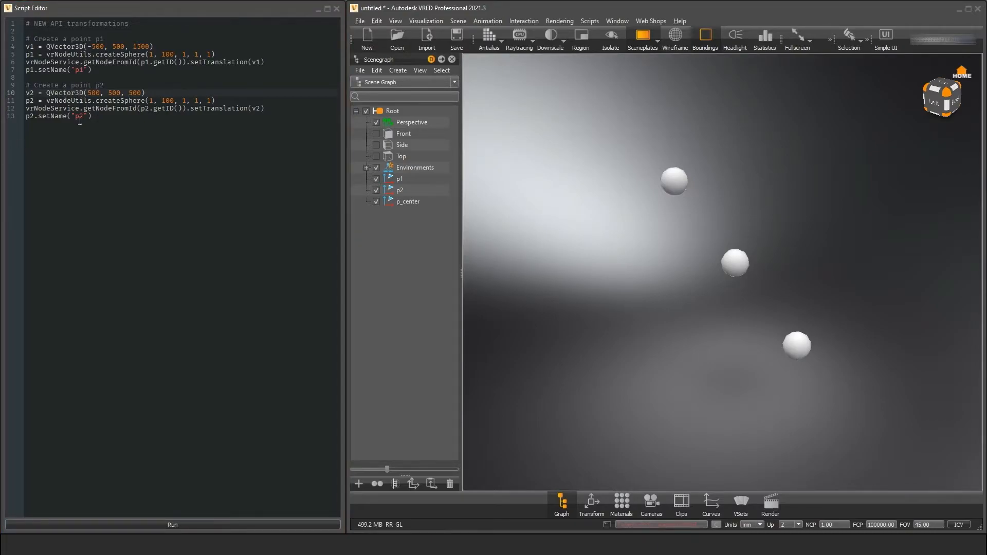
- Add the p_center sphere at the midpoint of p1 and p2 and run the script
type("# Create a point p_center at the geometrical center between p1 and p2")
type("v_center = (v1 + v2) / 2")
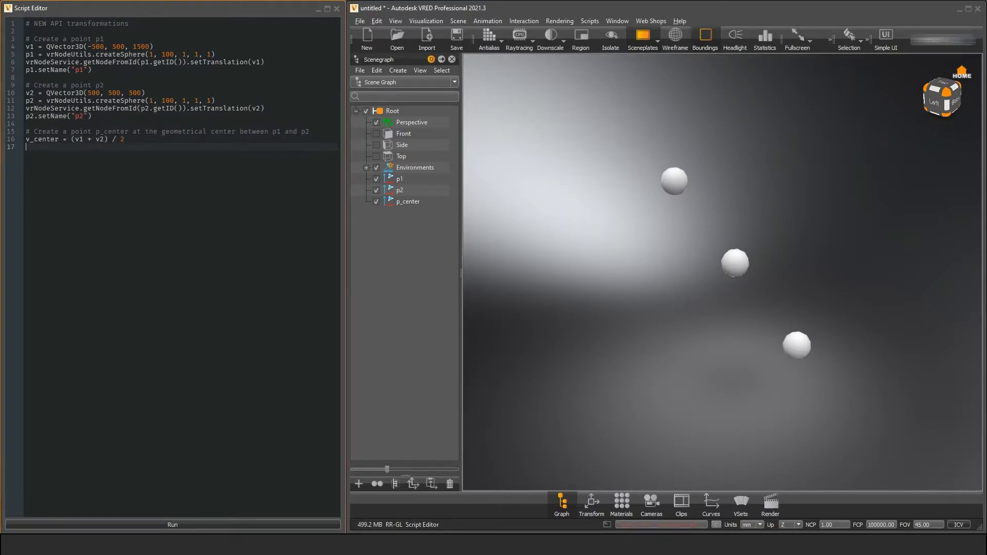
type("p_center = vrNodeUtils.createSphere(1, 100, 1, 1, 1)")
type("p_center.setName(\"p_center\")")
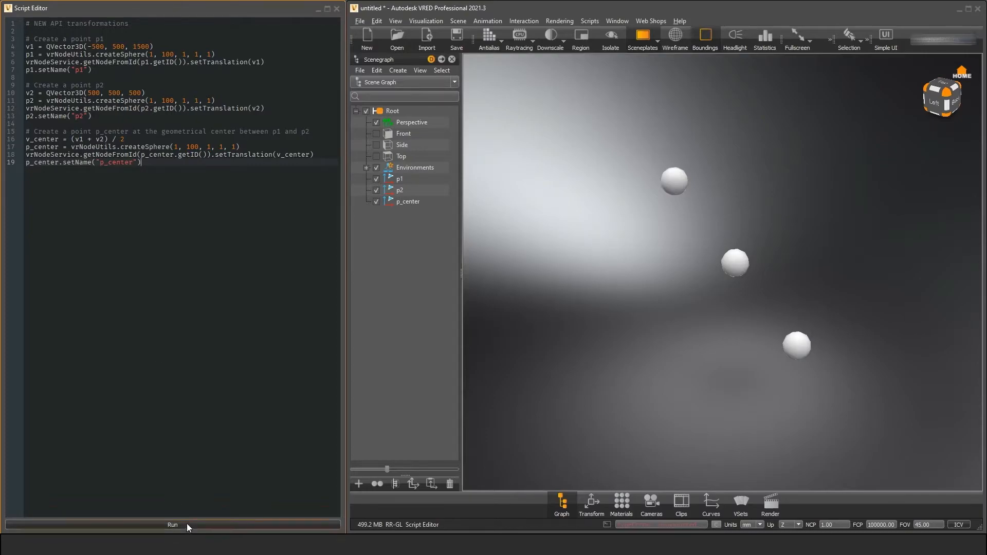
left_click(171, 524)
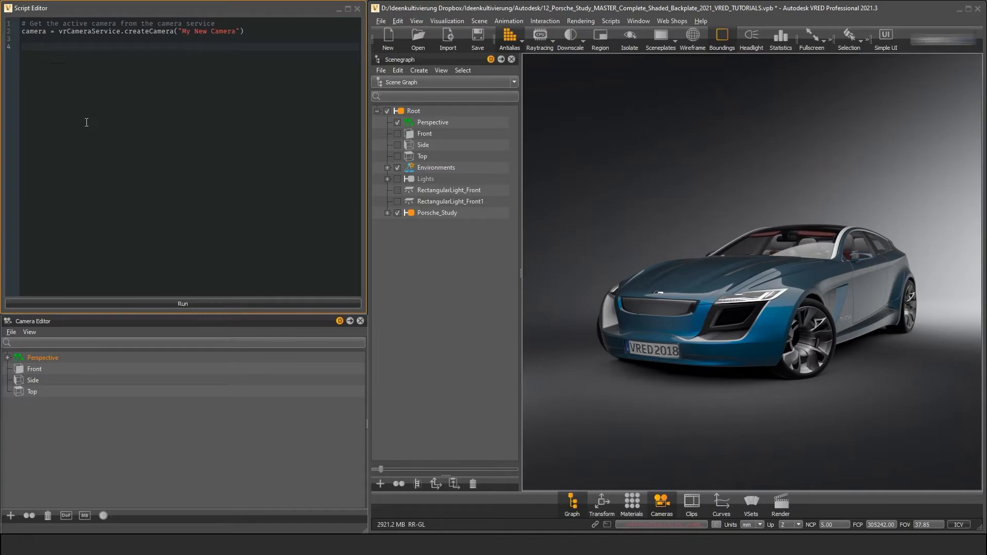
- Add camera track and viewpoint creation comments and run the script creating 'My New Camera'
type("# Create a new camera track on the camera object")
type("cameraTrack = vrCameraService.createCameraTrack(\"My New Camera Track\", camera")
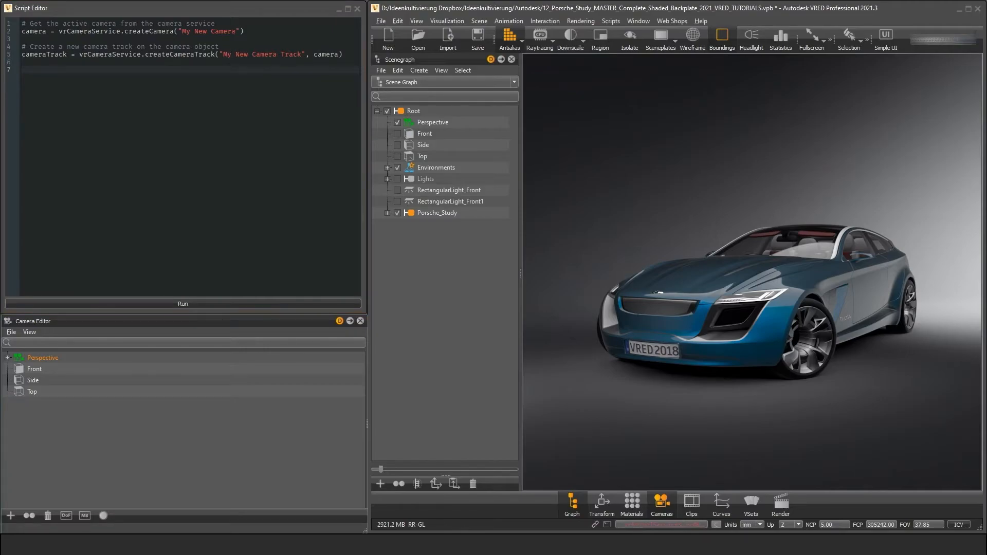
type("# Create a new viewpoint on the camera track")
type("viewpoint = vrCameraService.createViewpoint(\"My New Viewpoint\", cameraTrack)")
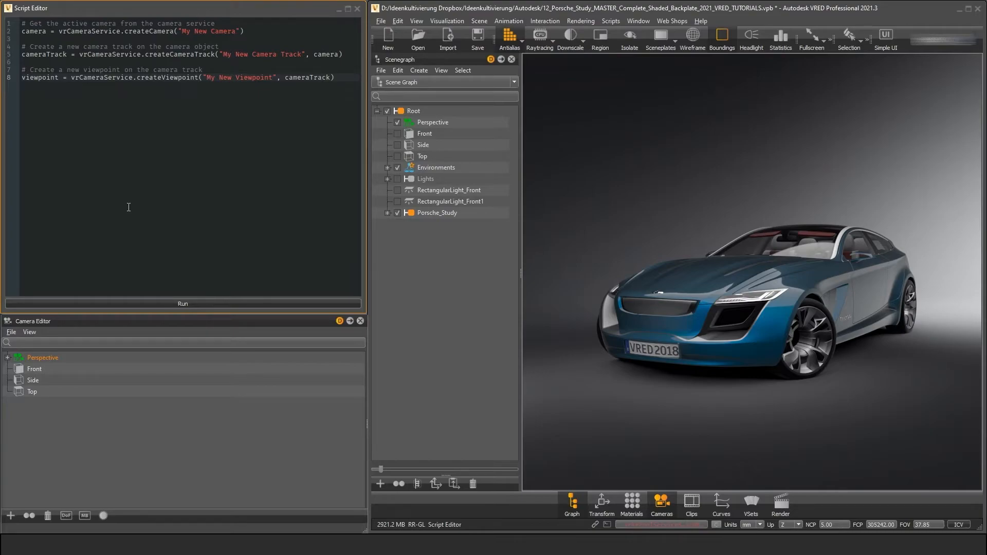
left_click(182, 303)
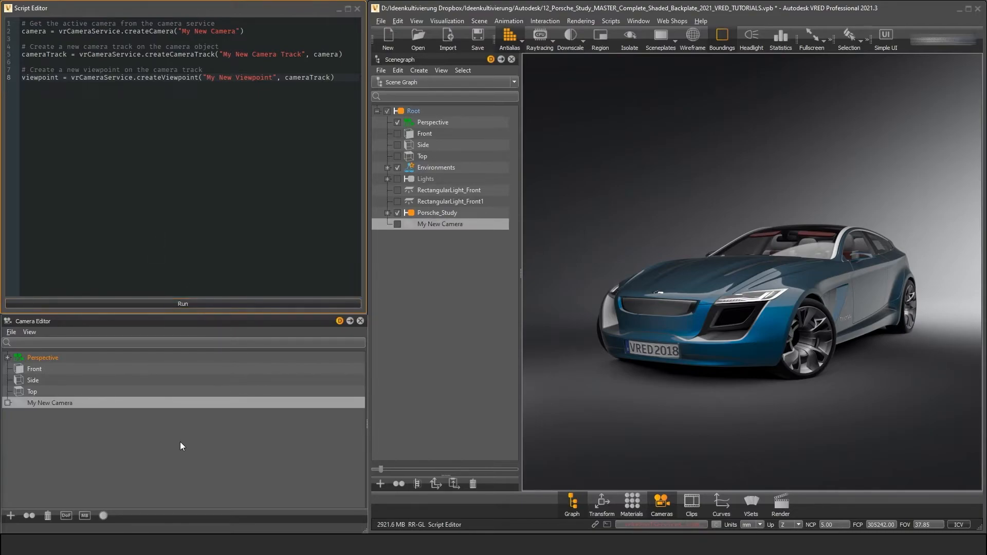
left_click(6, 403)
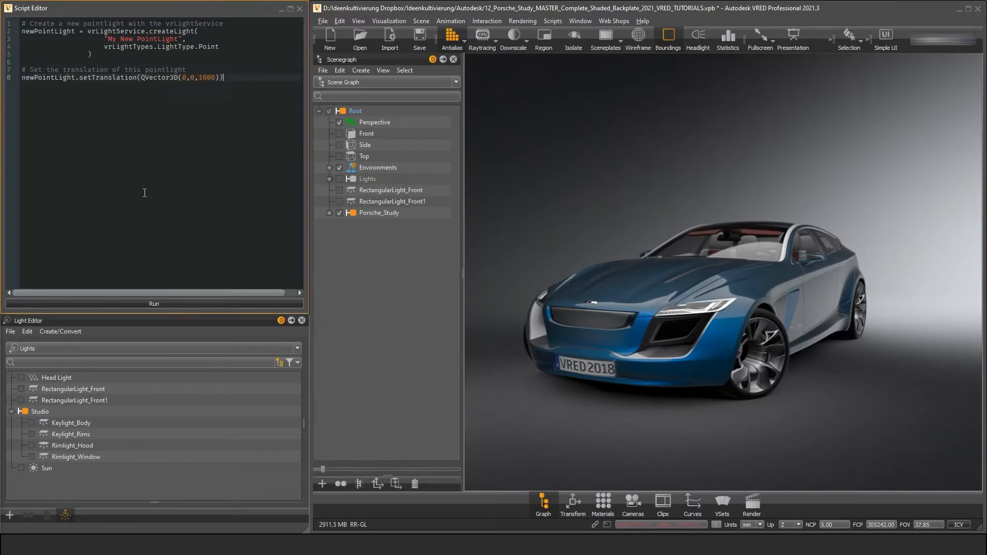
- Run the script adding My New PointLight at 0, 0, 1000 over the car
left_click(153, 303)
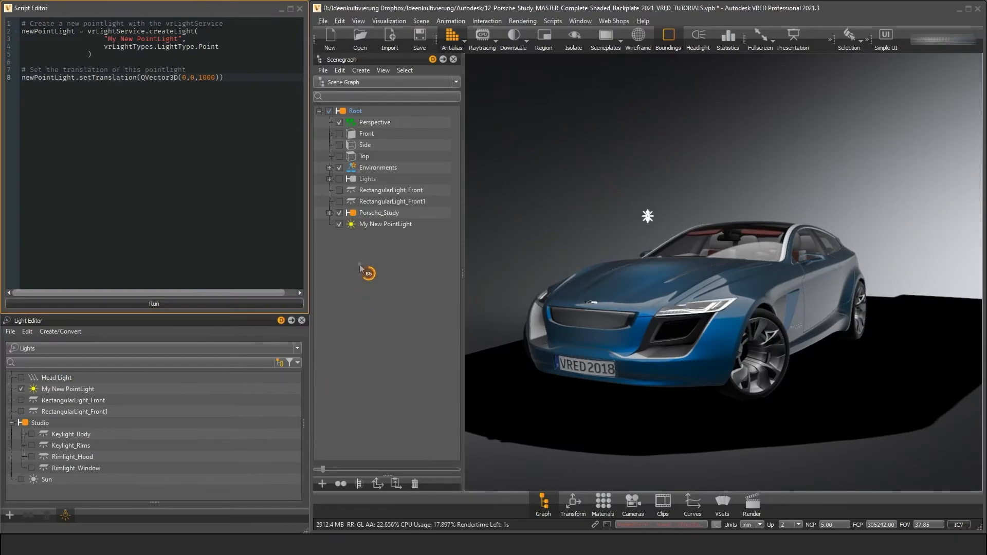
left_click(385, 223)
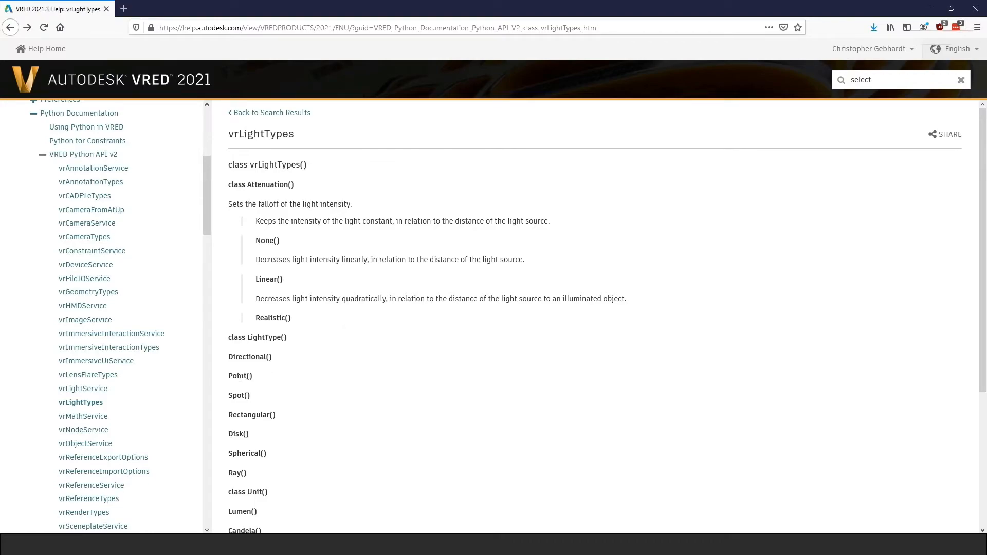
- Highlight Point in the vrLightTypes reference and scroll to the LightType and Unit lists
double_click(237, 376)
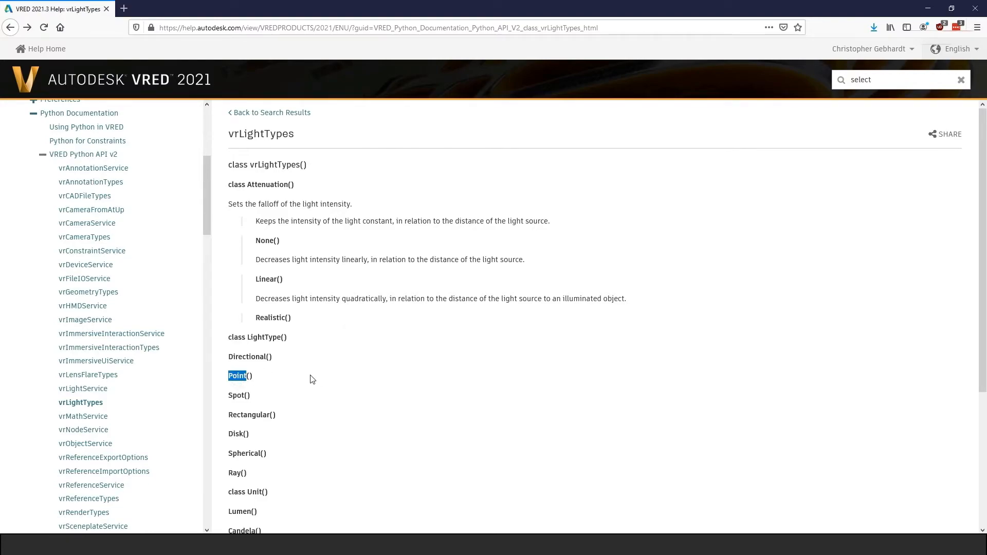
scroll("down", 3)
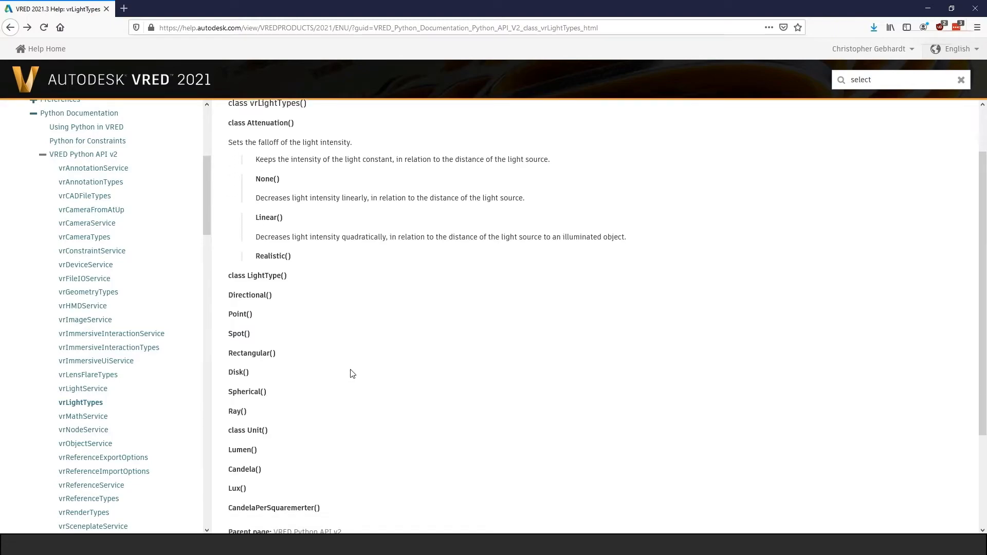
scroll("down", 3)
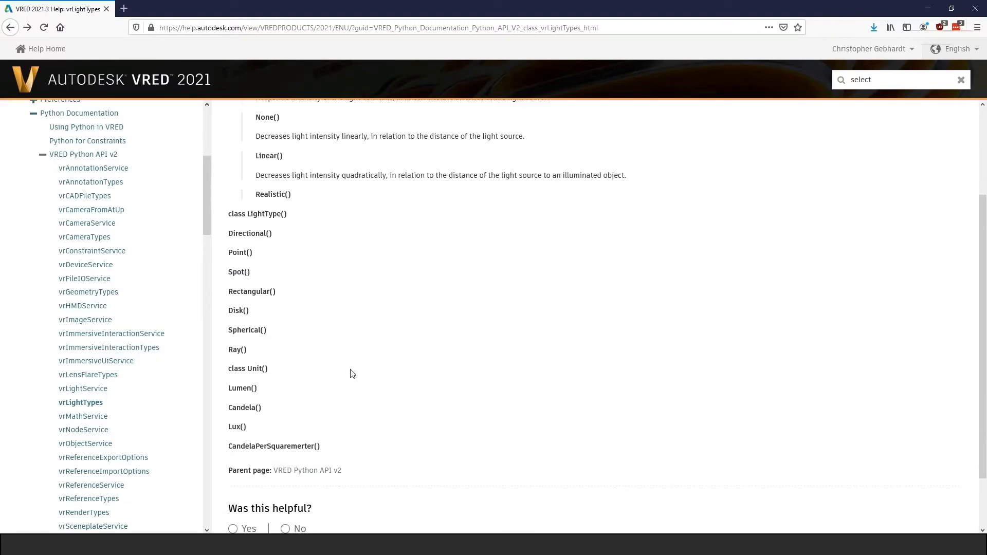
mouse_move(171, 369)
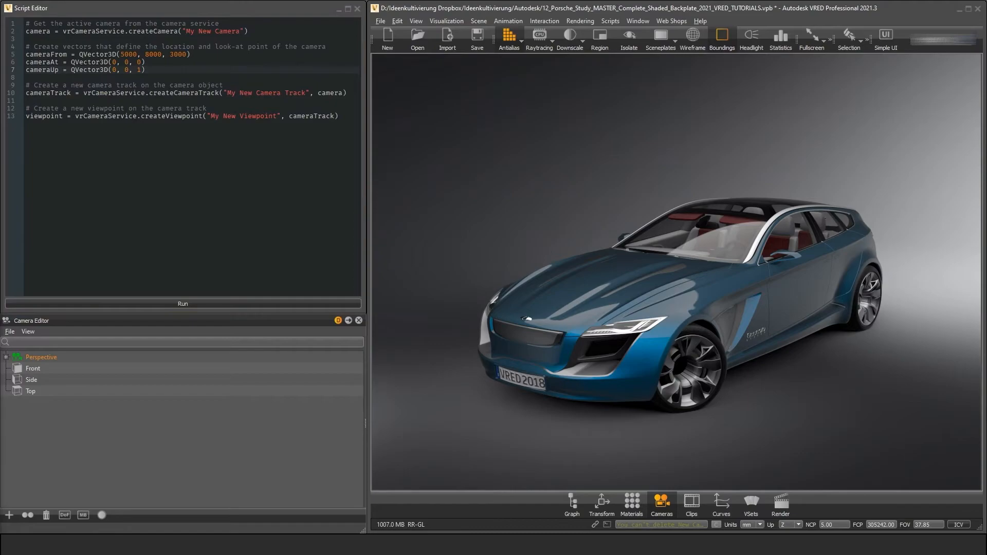
- Extend the script with camera.activate() and viewpoint.createPreview(True)
left_click(146, 69)
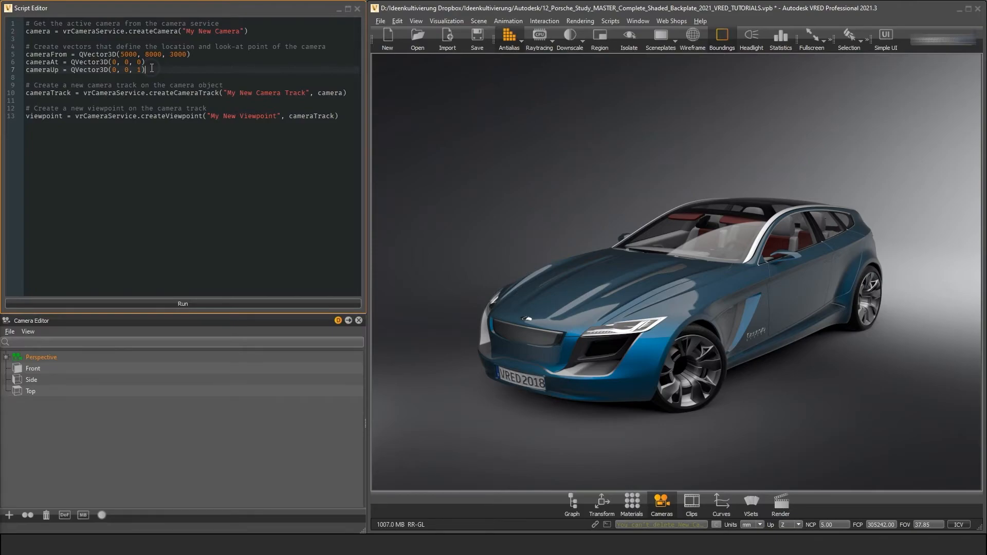
type("# Set the camera parameters")
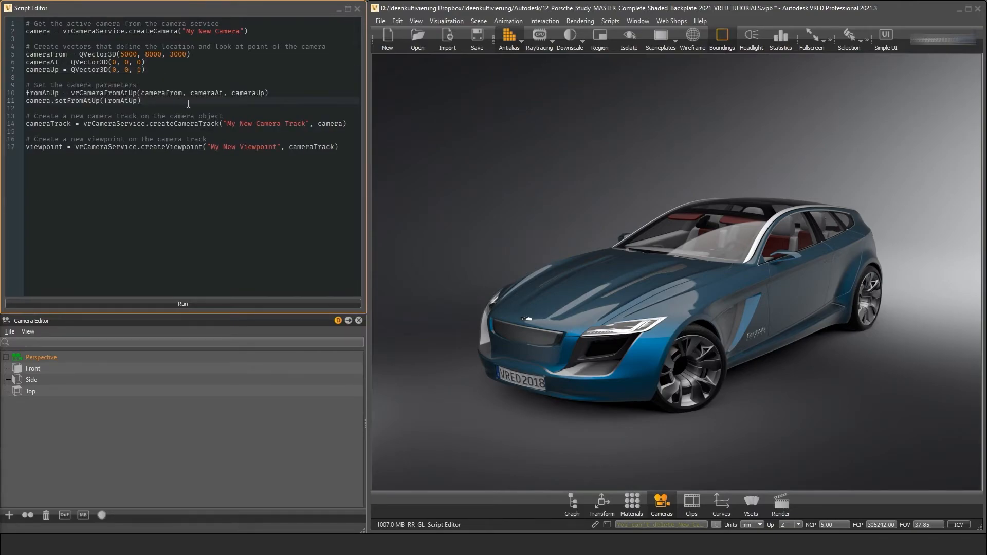
type("camera")
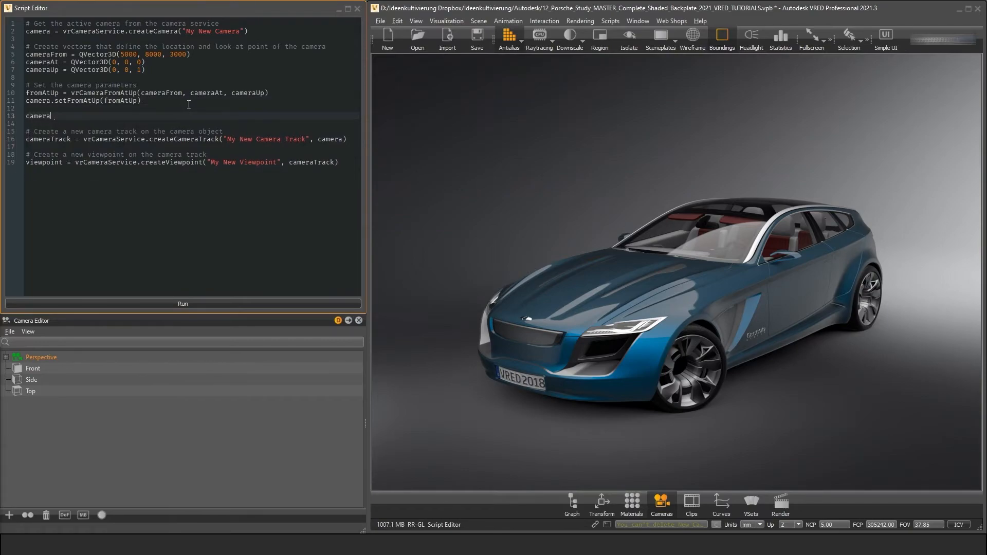
type(".activate")
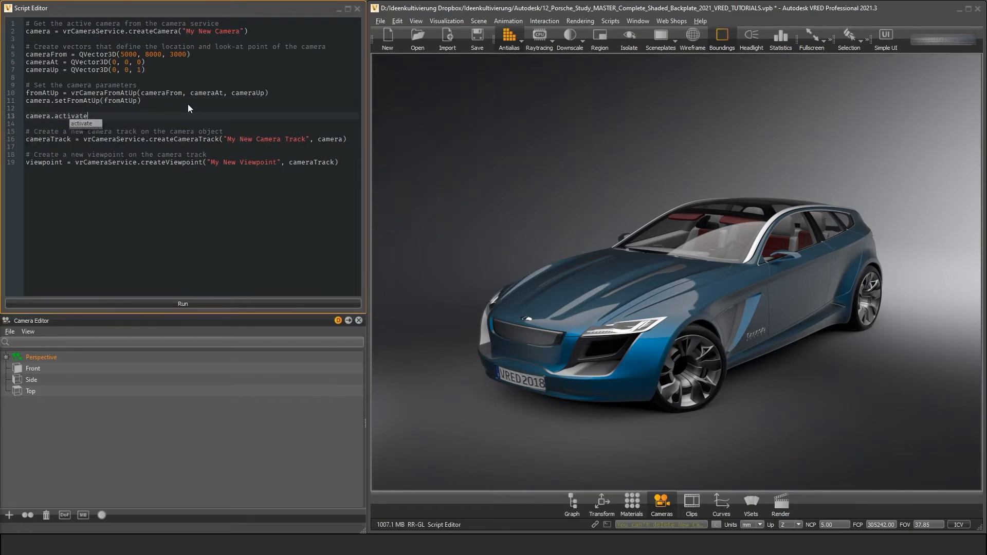
type("()")
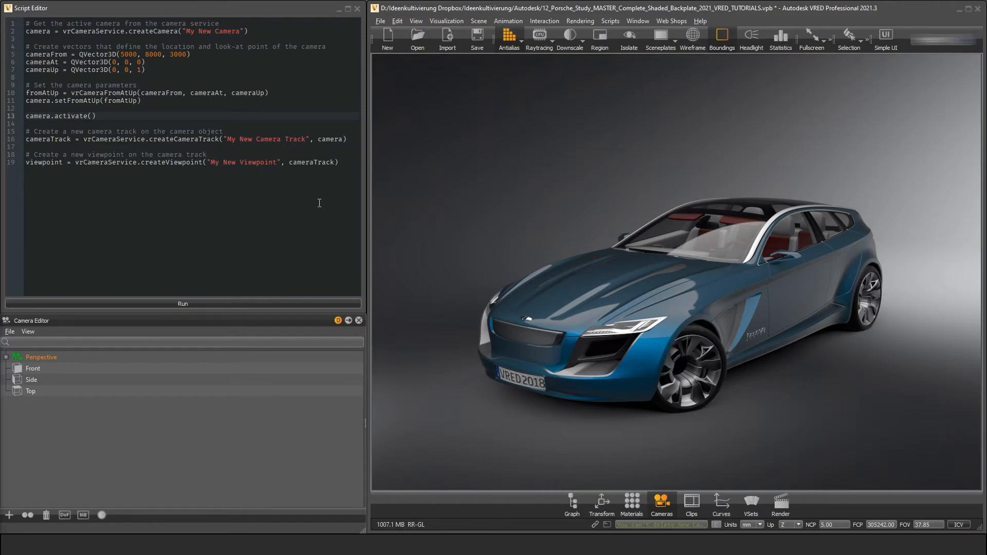
type("viewpoint.createPreview(True)")
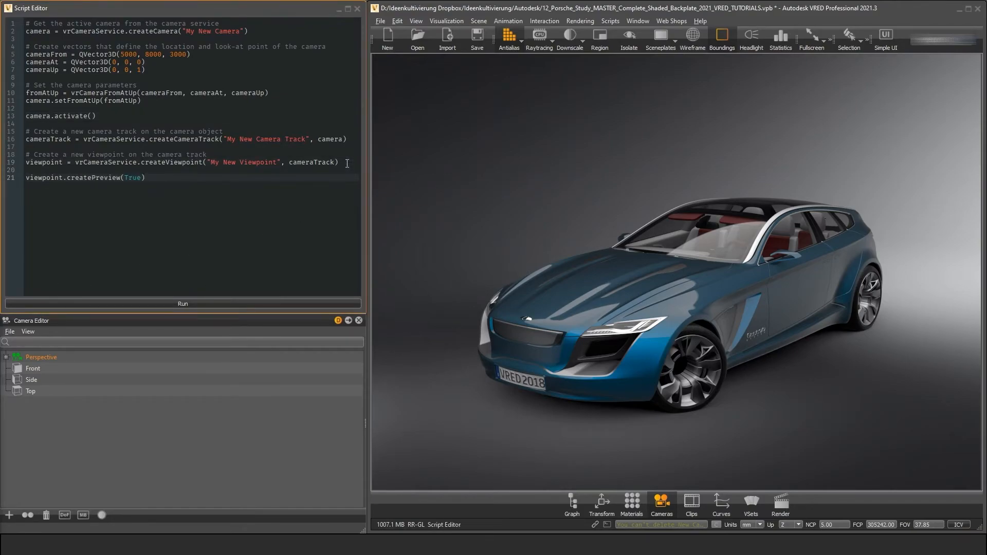
- Run the camera script and reveal My New Camera's track and viewpoint in the Camera Editor
left_click(183, 303)
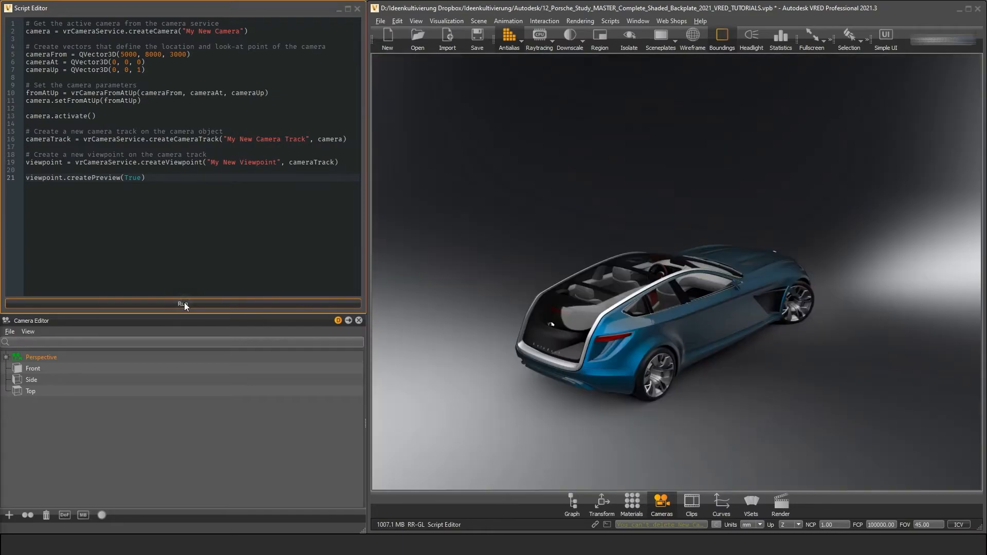
left_click(183, 304)
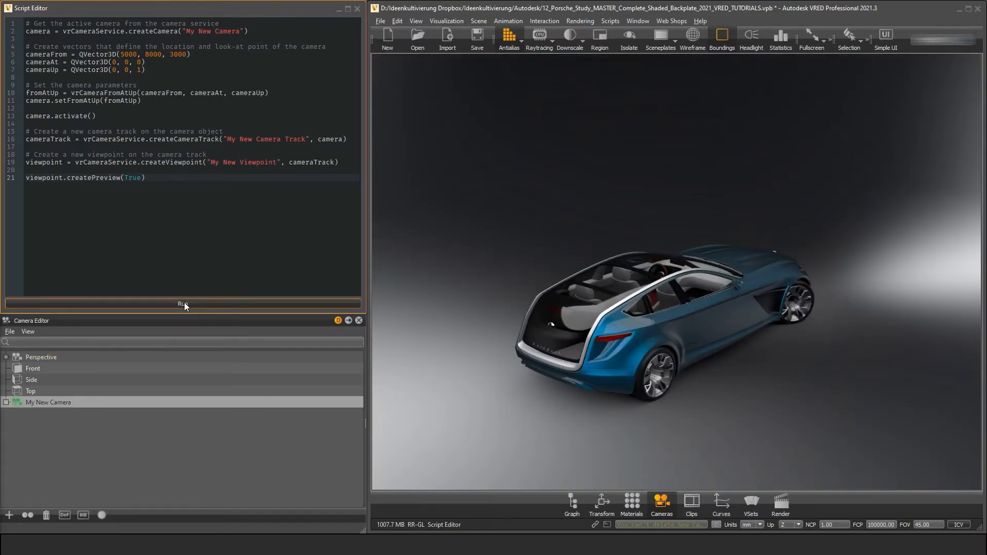
left_click(183, 303)
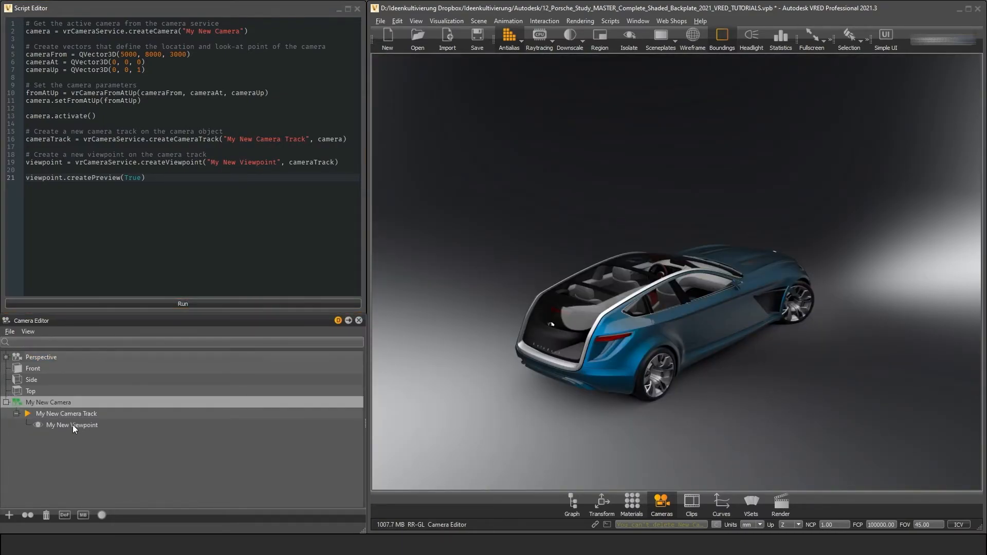
left_click(48, 402)
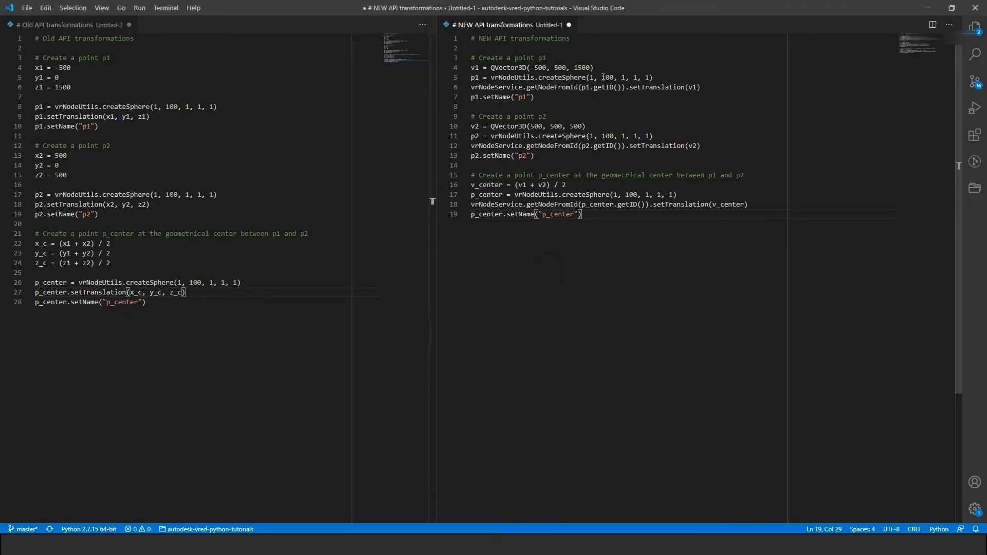
- Select the v1 QVector3D line for point p1 while comparing the Old and New API scripts
triple_click(531, 68)
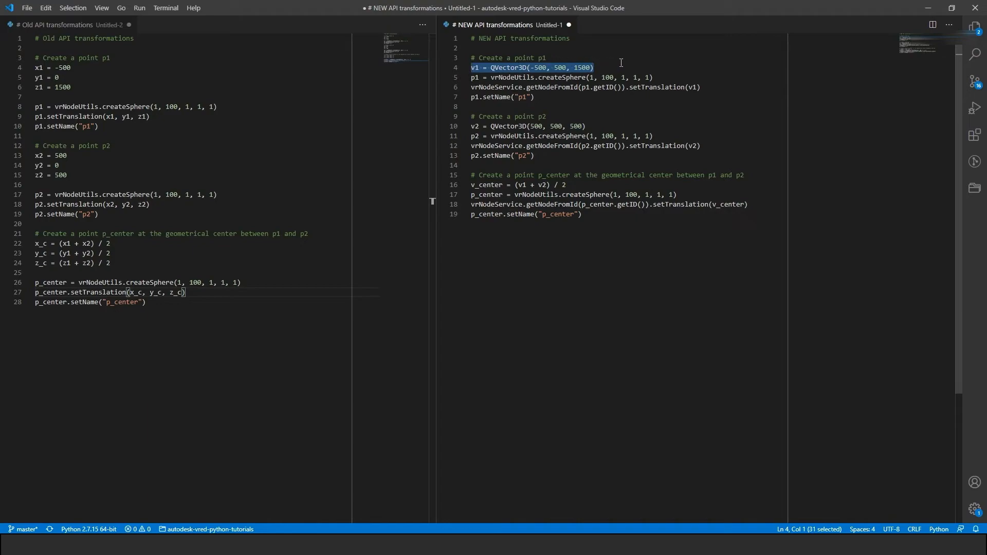
left_click(587, 125)
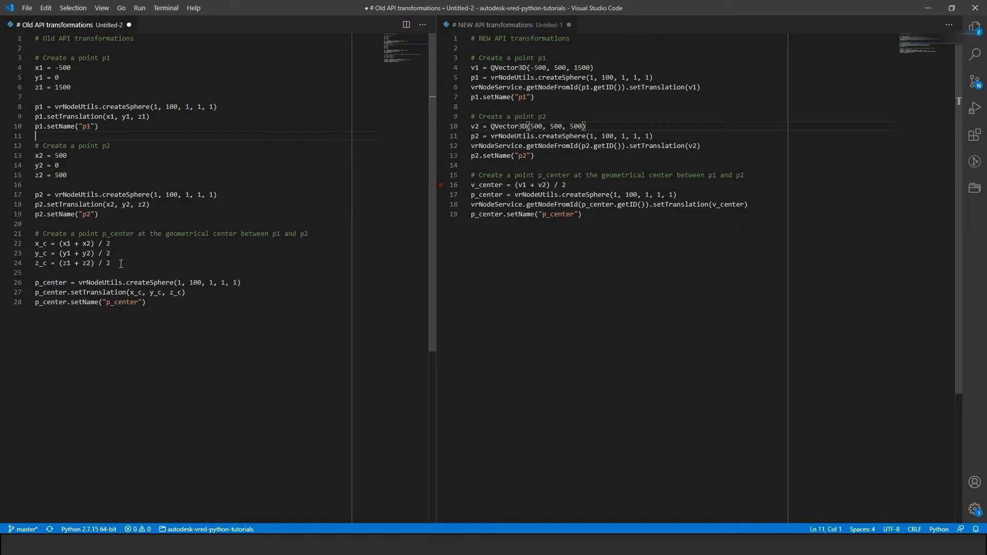
left_click(110, 262)
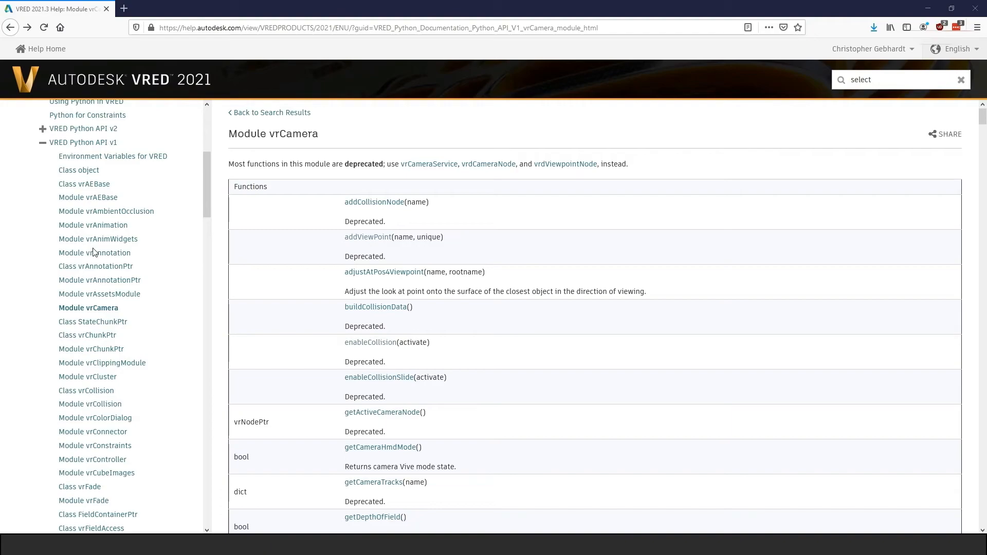
mouse_move(484, 244)
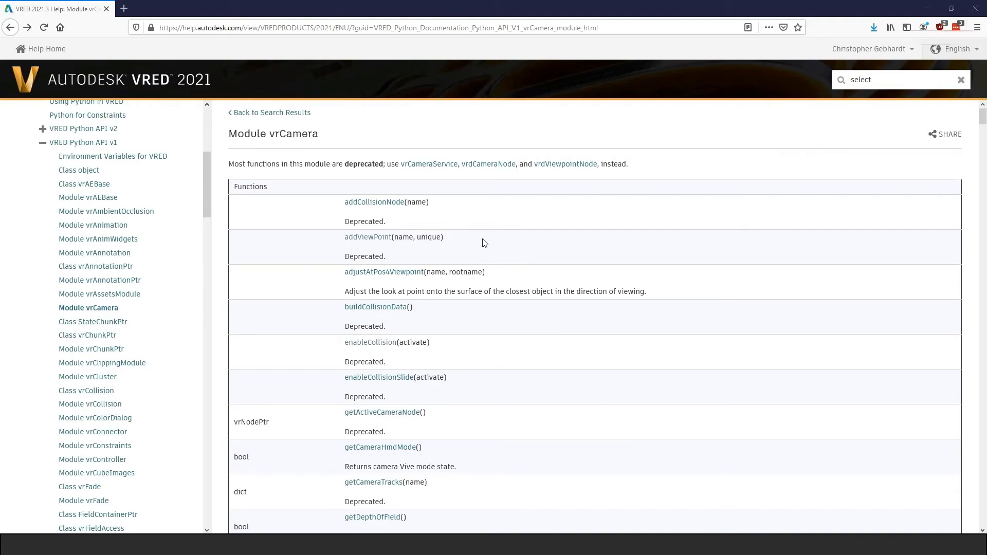
mouse_move(411, 256)
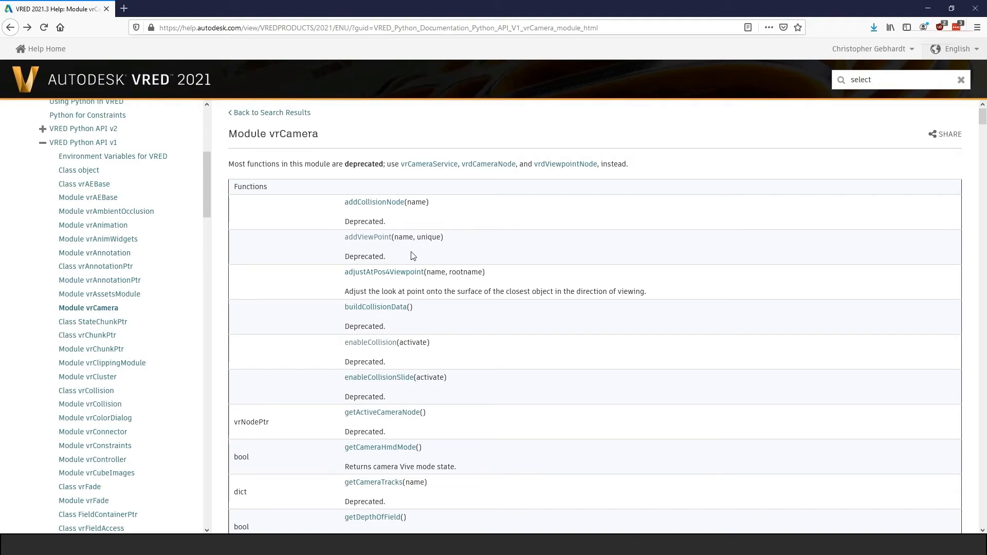
- Highlight addViewPoint's Deprecated note and its full entry pointing to vrCameraService.createViewpoint
double_click(364, 256)
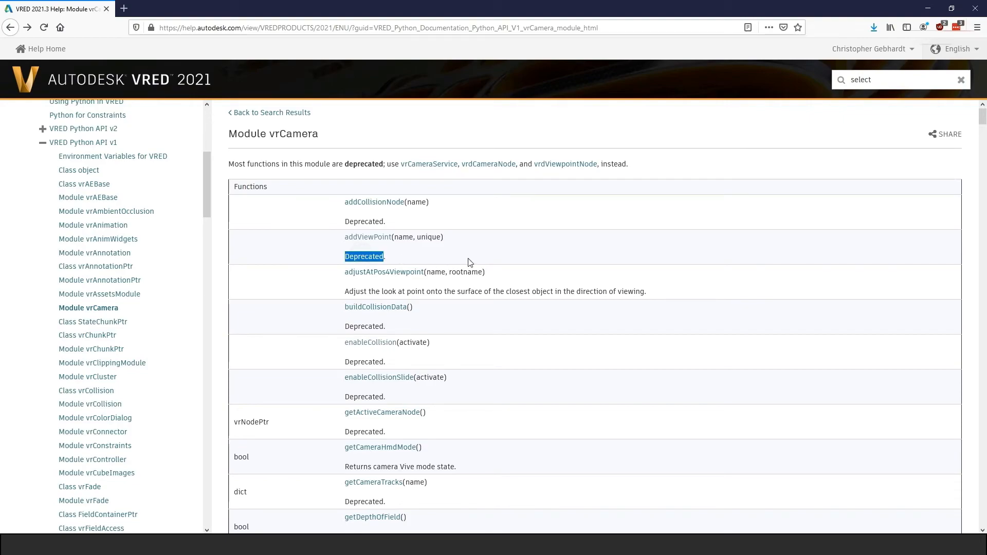
mouse_move(474, 262)
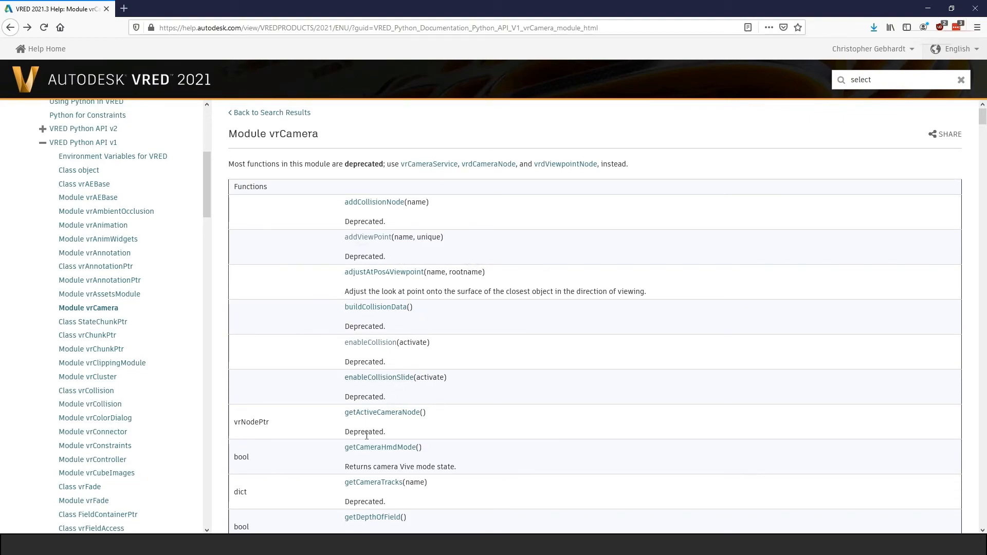
double_click(364, 431)
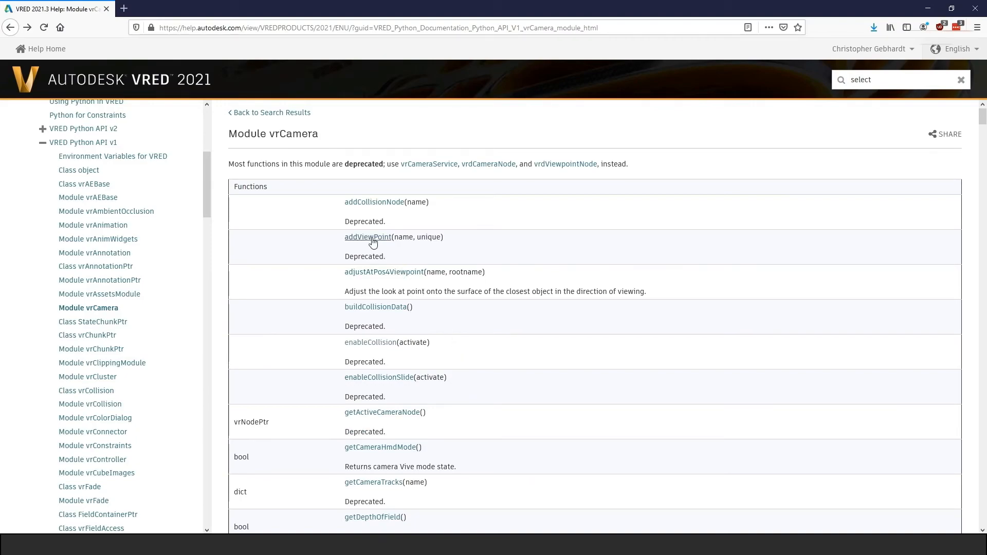
left_click(368, 236)
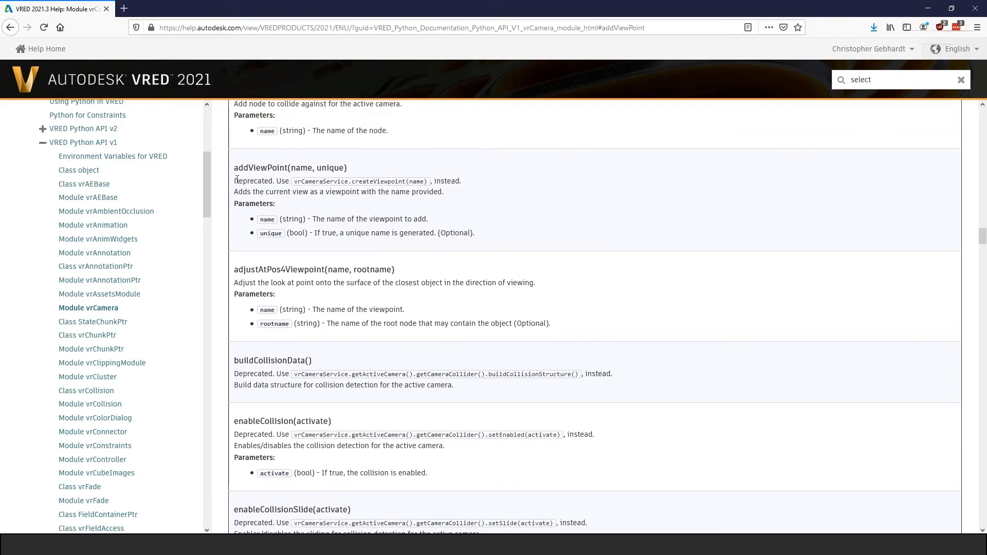
left_click_drag(234, 181, 442, 192)
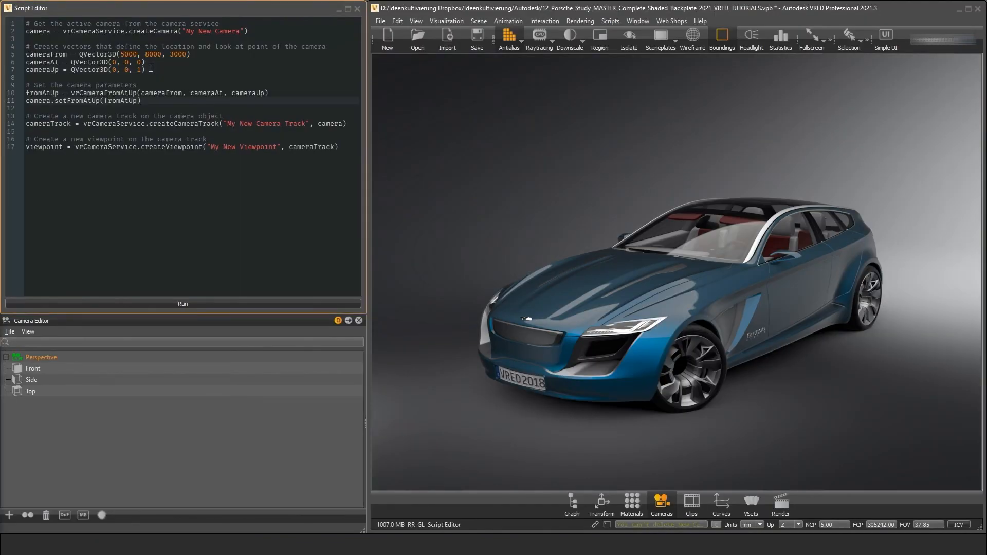
- Add camera.activate() and viewpoint.createPreview(True) and run the script to switch to My New Camera
type("camera.")
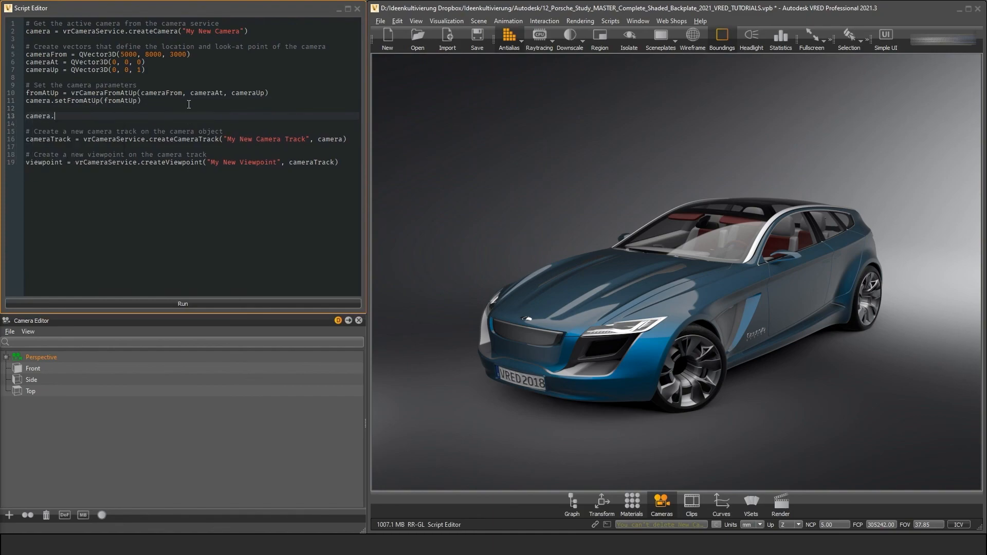
type("activate")
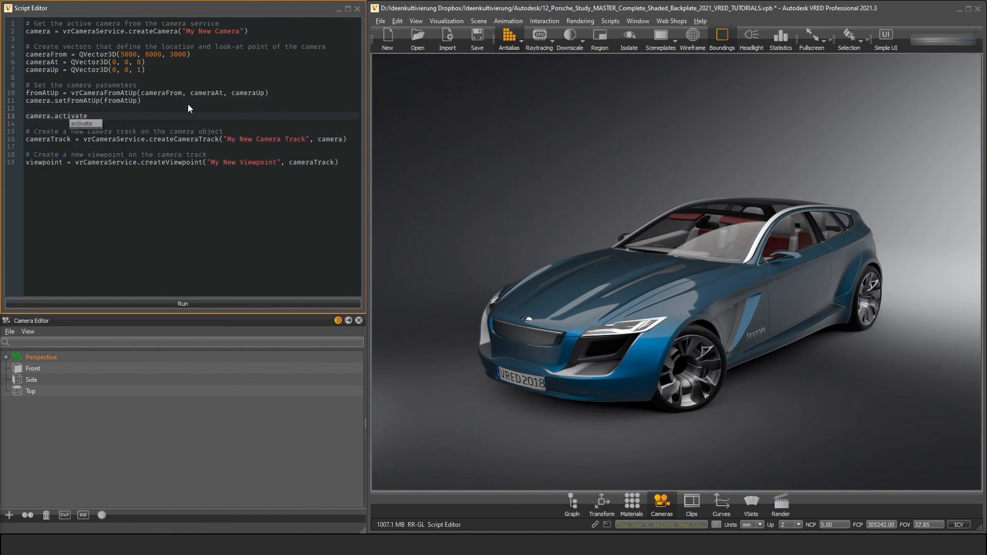
type("()")
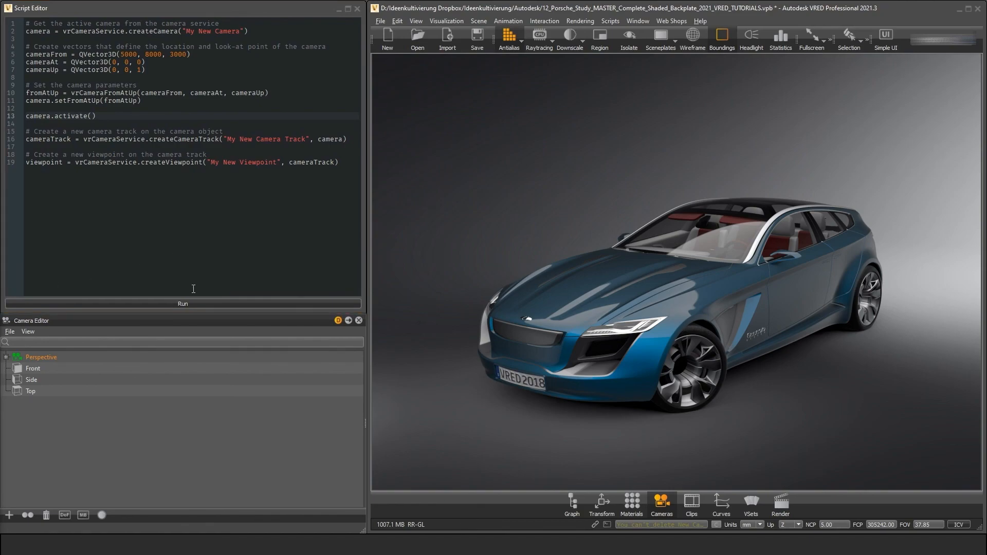
type("viewpoint.createPreview(True)")
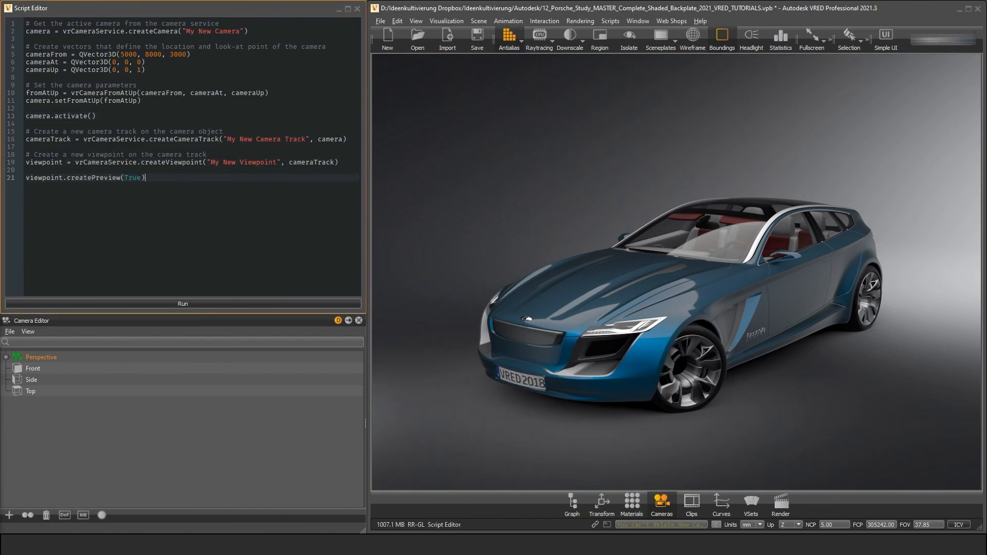
left_click(183, 304)
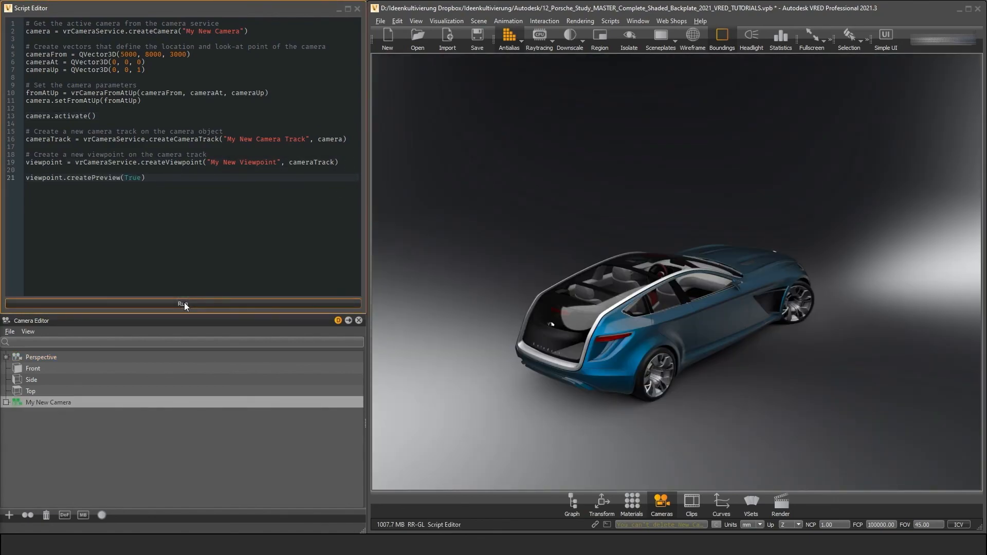